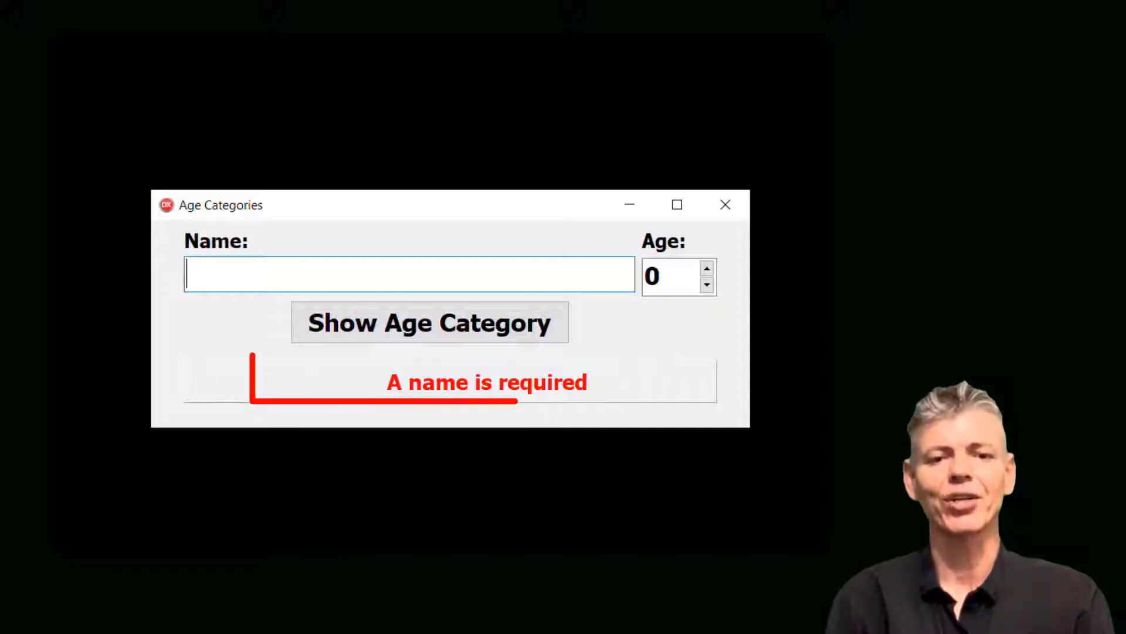
Show the AgeCategories form in the form designer
text(G)
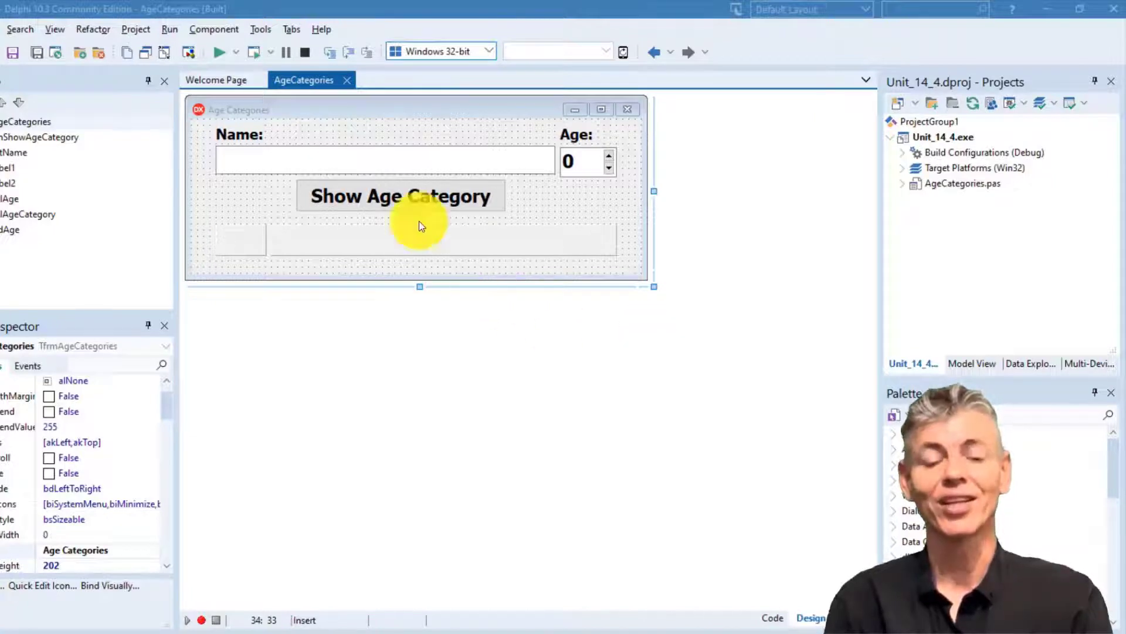
Create the Show Age Category click handler with locals bteAge : Byte and strName : String
double_click(402, 195)
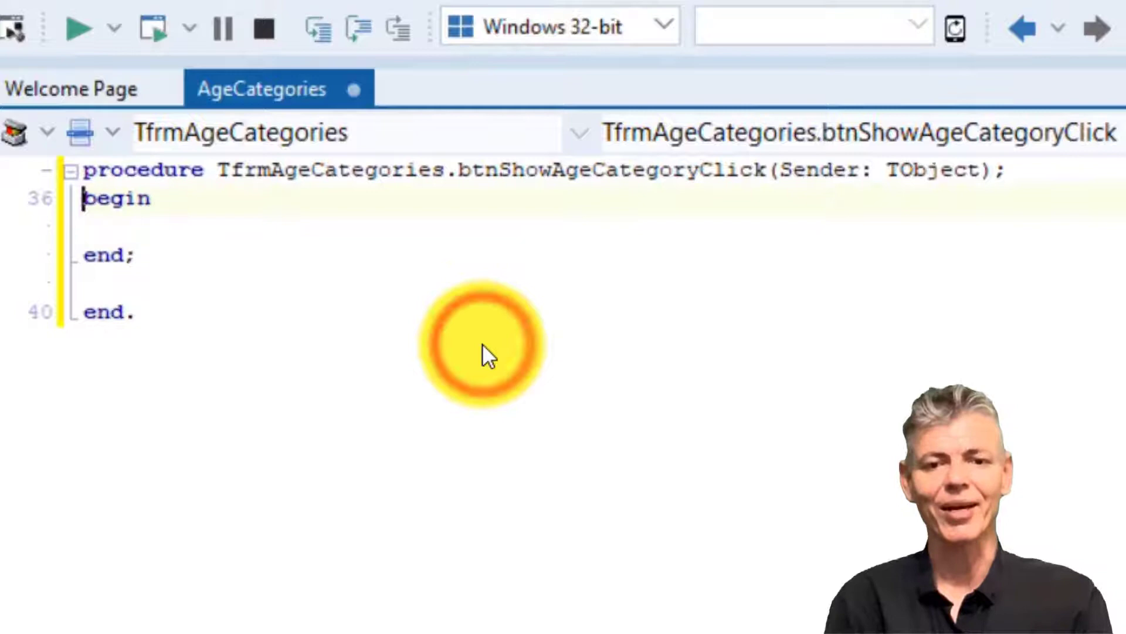
text(var)
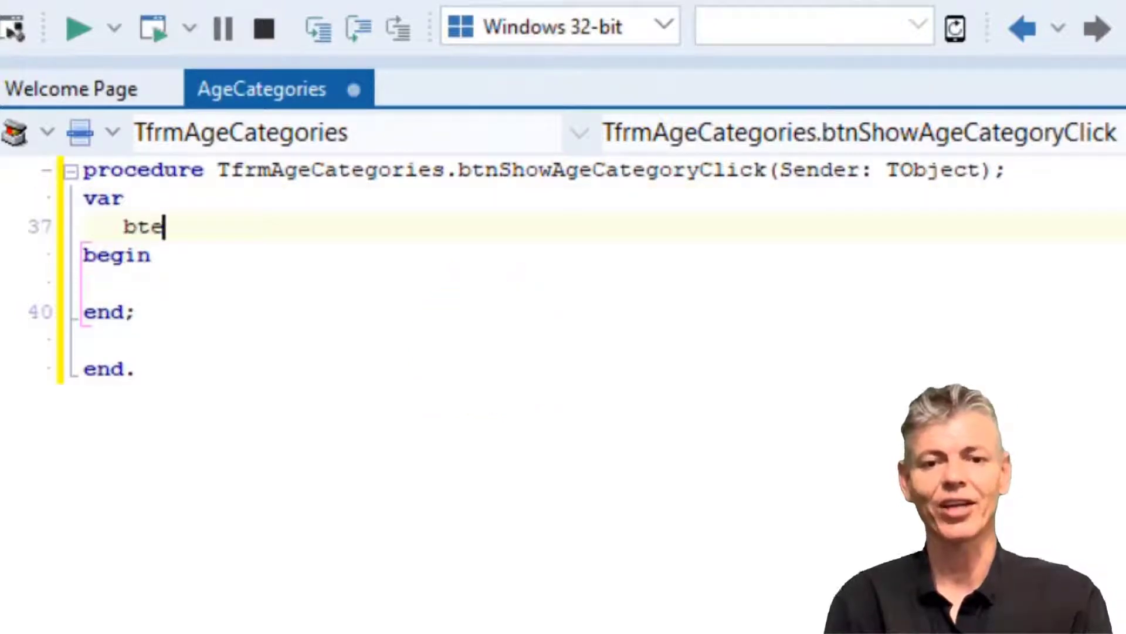
text(Age : Byte;)
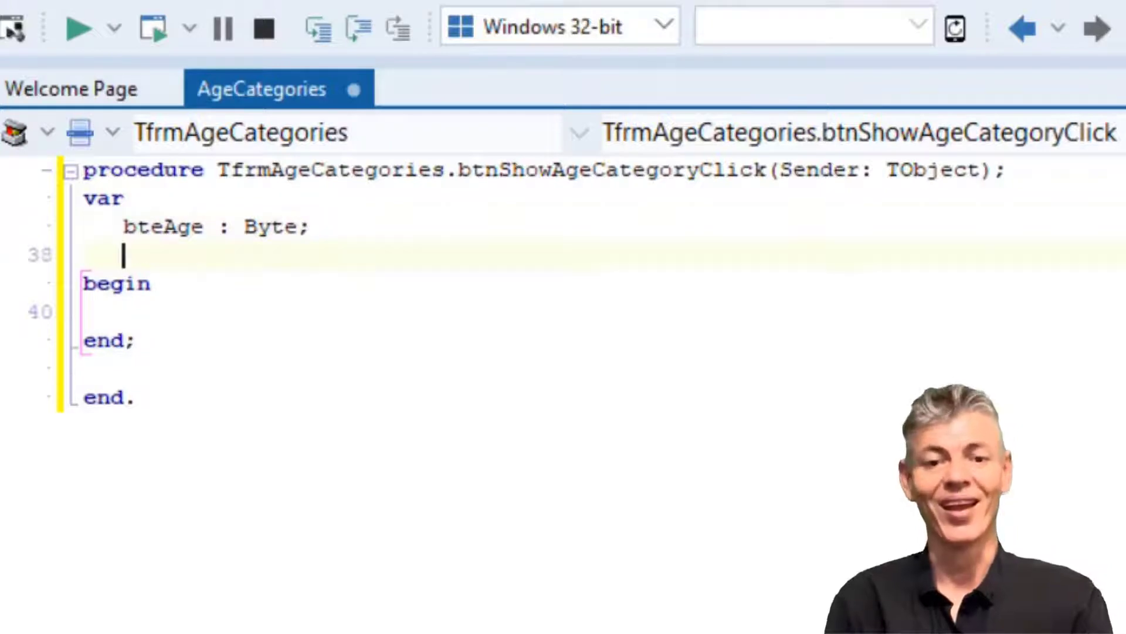
text(strName)
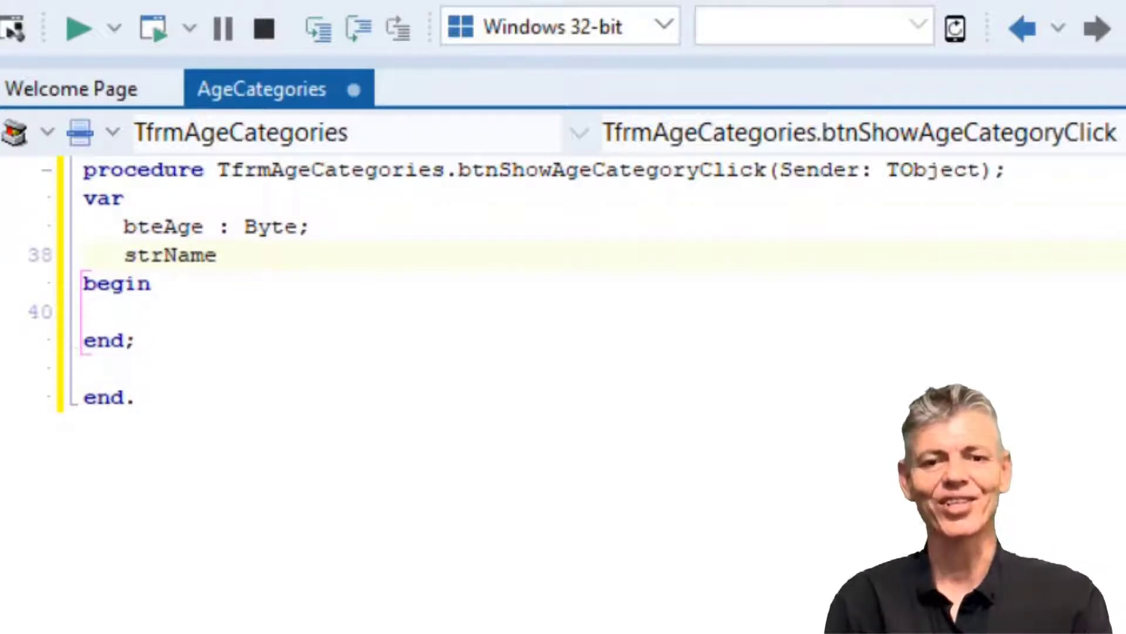
text(: String;)
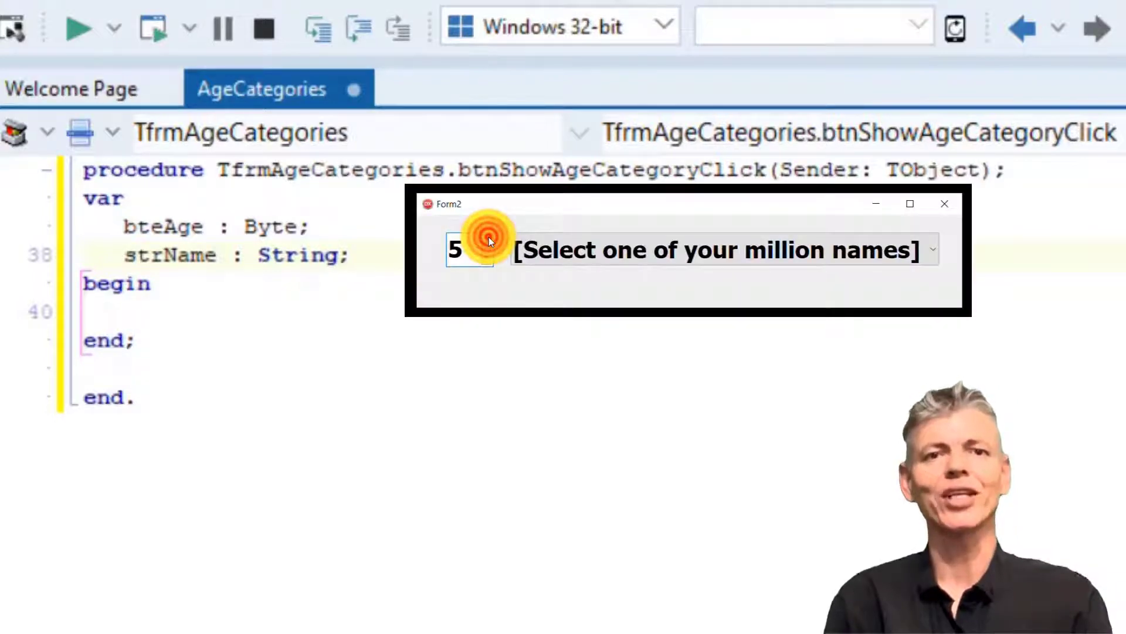
In the running example form, pick Gerhard, Gerhardt and finally Gerrit from the name combo box
click(497, 241)
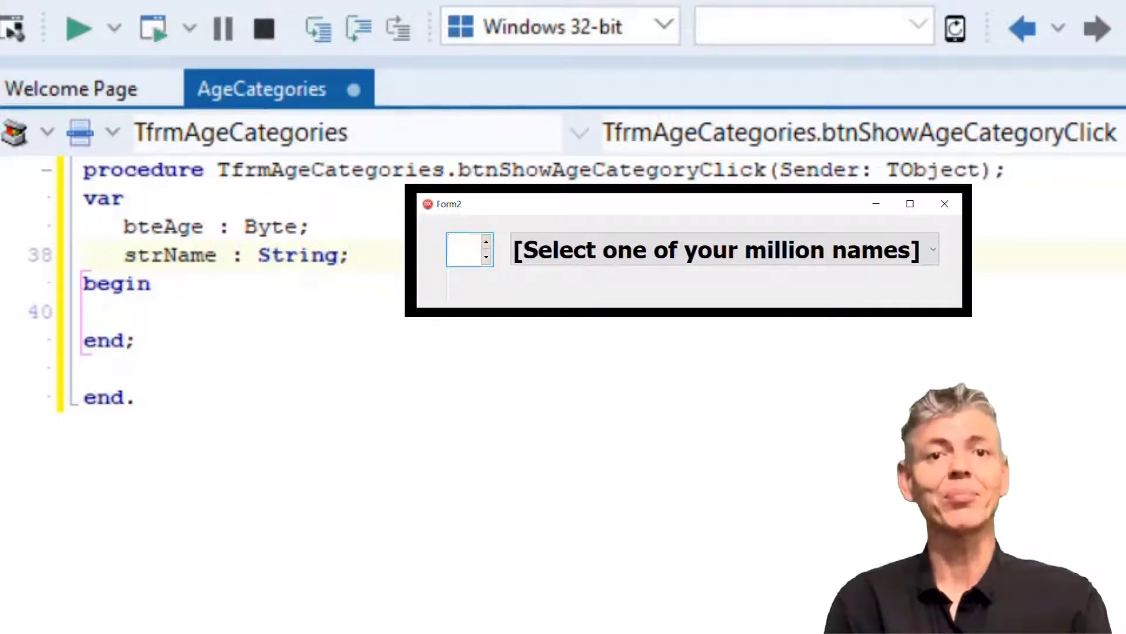
click(486, 260)
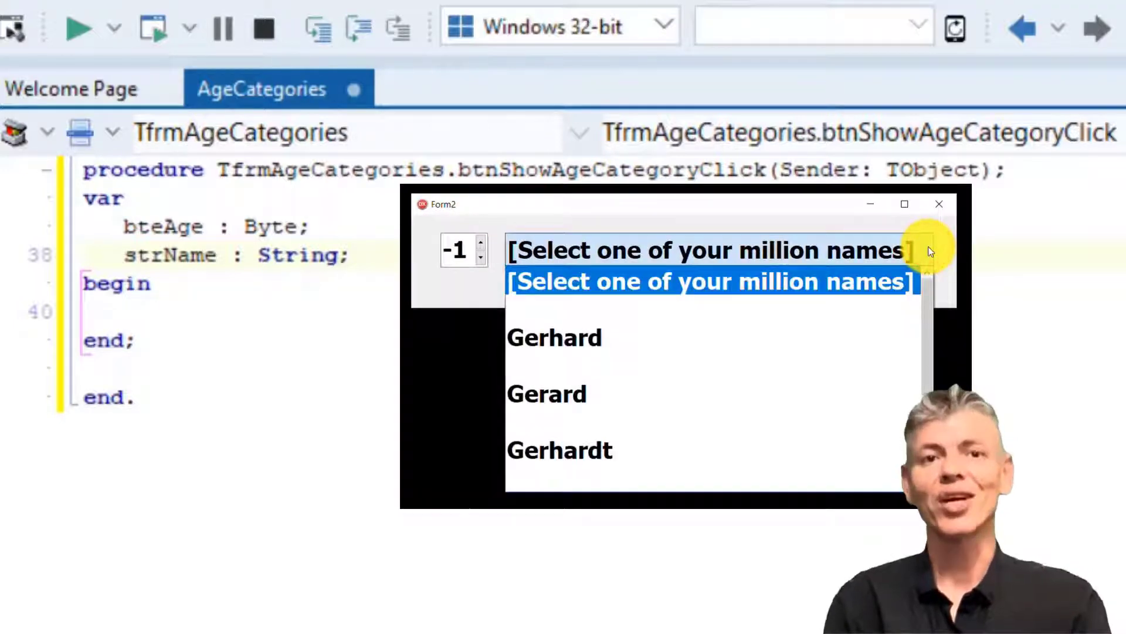
click(554, 338)
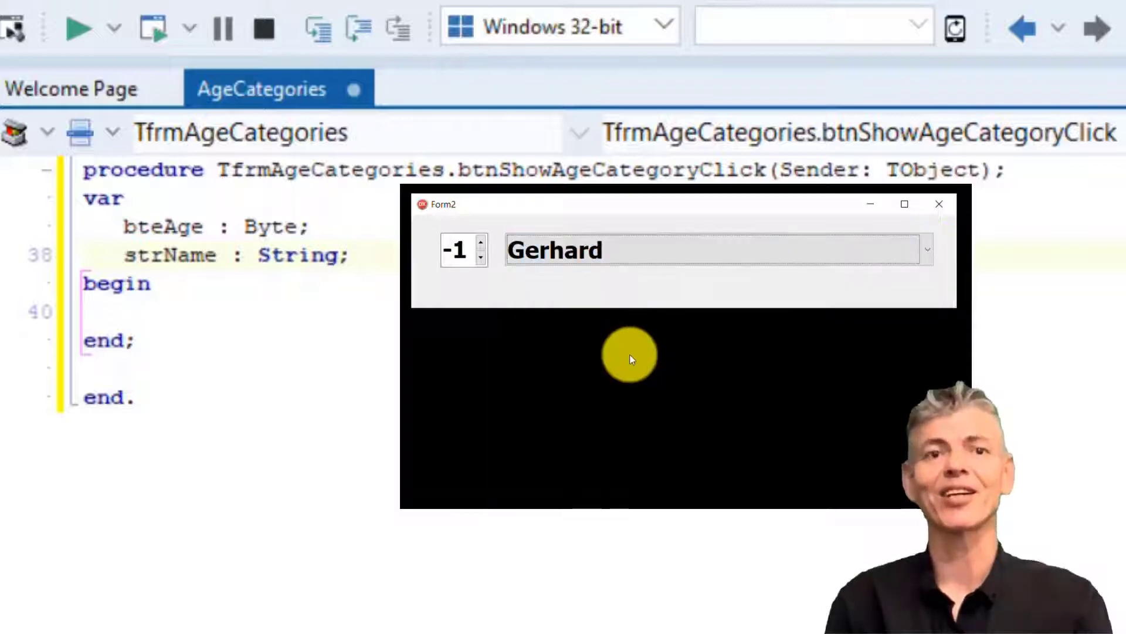
click(928, 249)
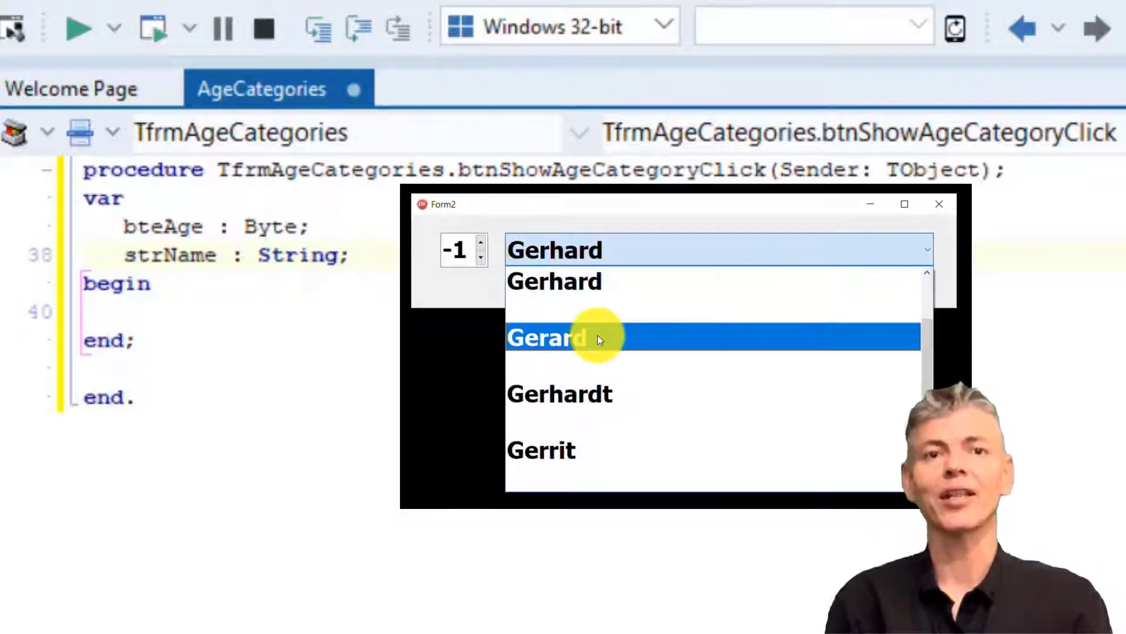
click(569, 336)
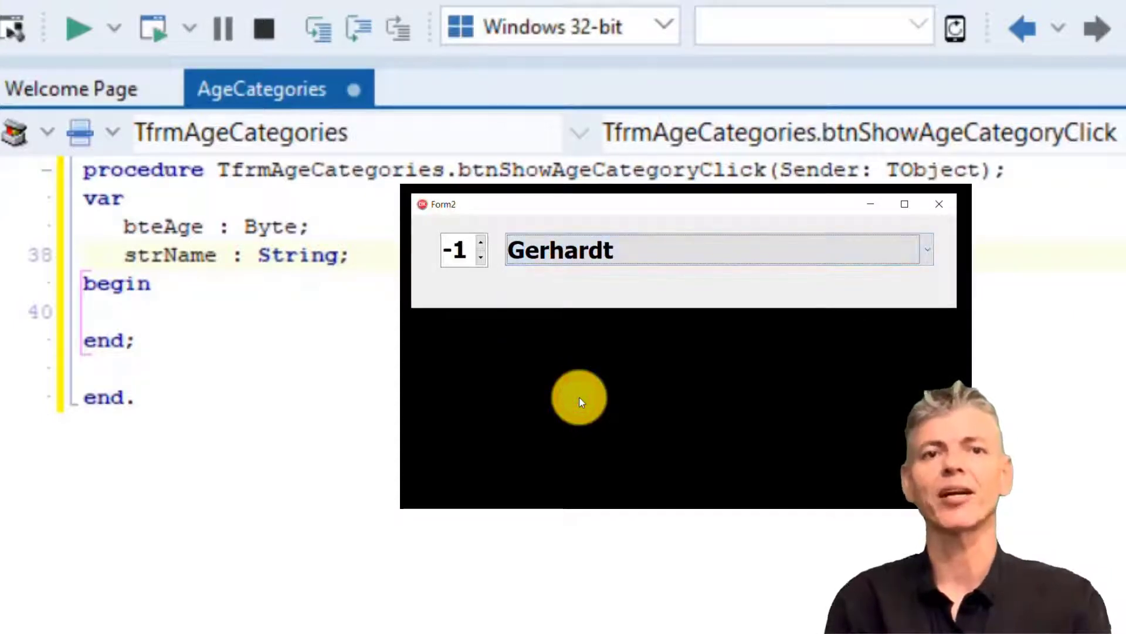
mouse_move(925, 262)
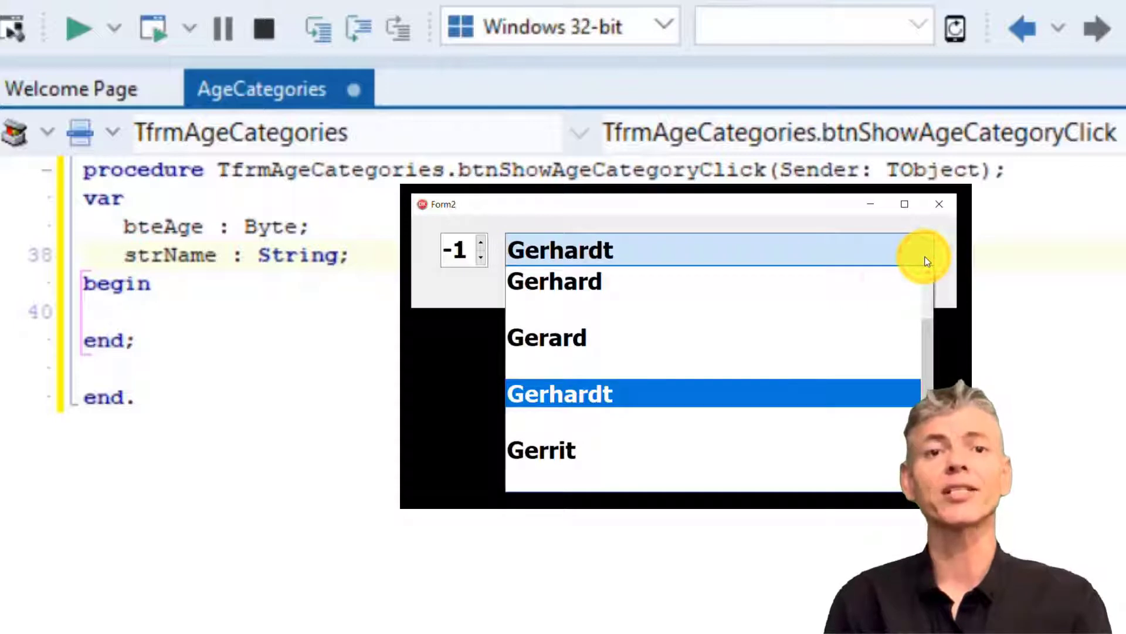
click(541, 449)
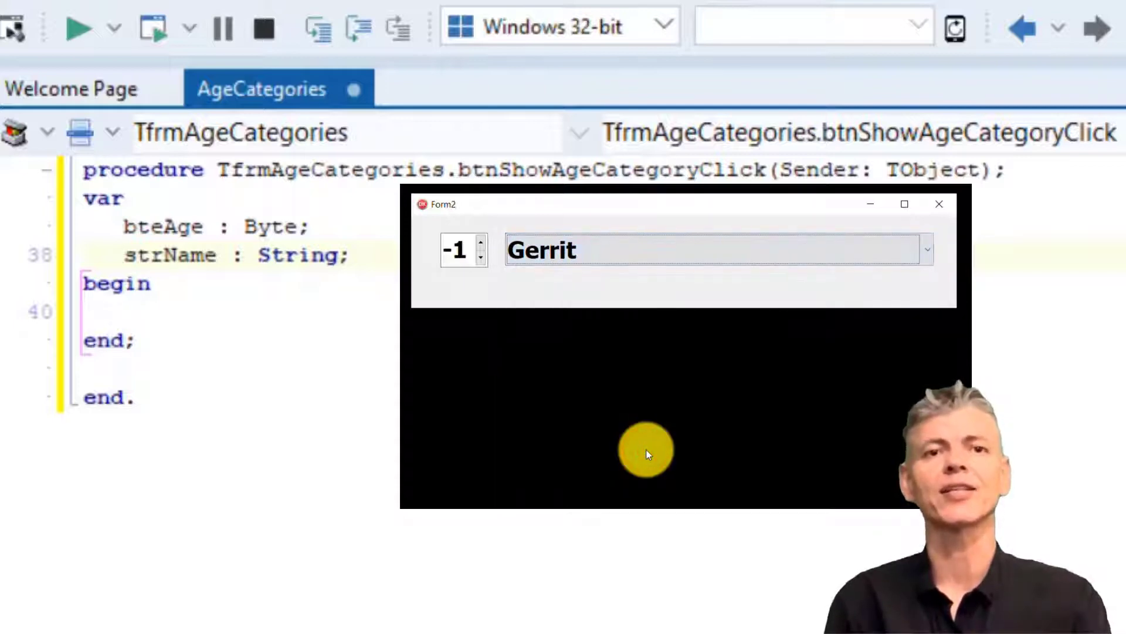
mouse_move(650, 455)
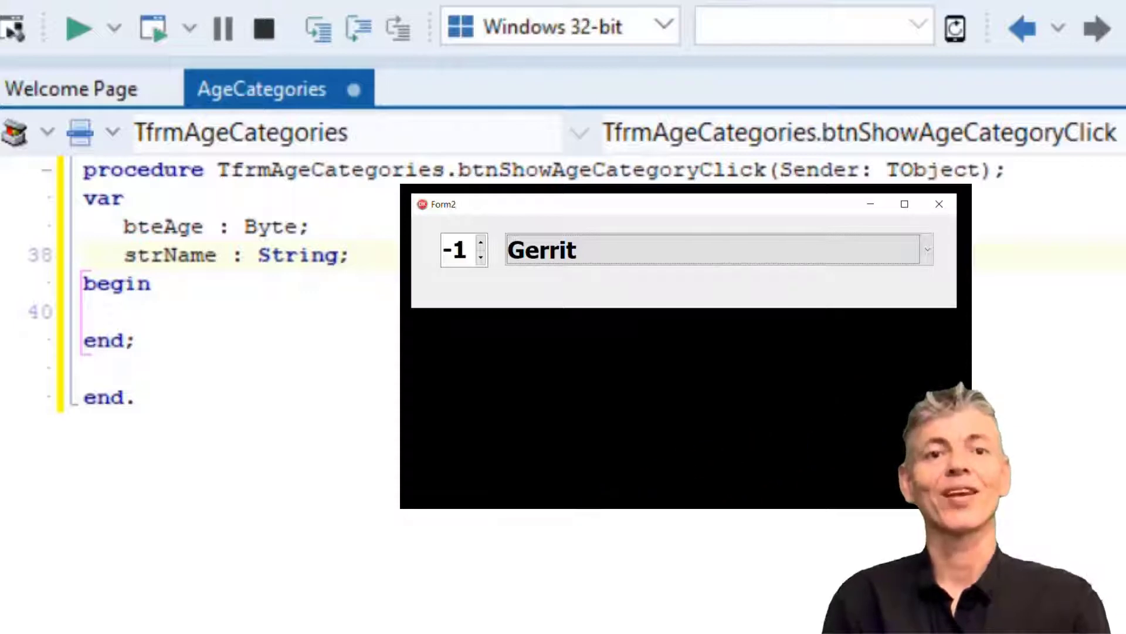
click(939, 204)
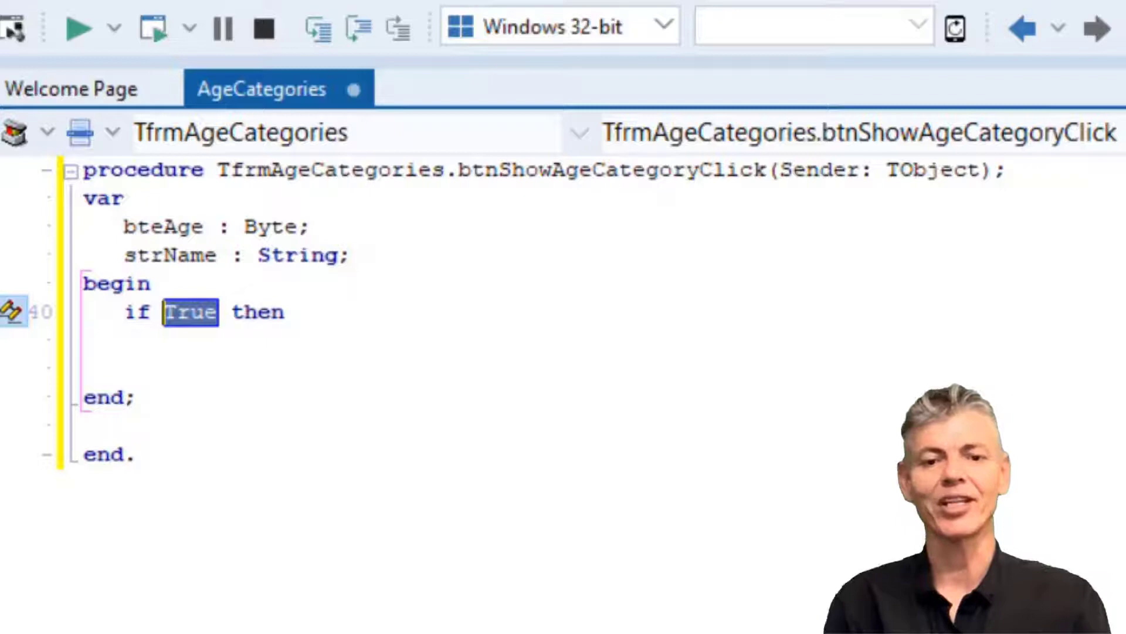
Begin the handler with if edtName.Text = '' then begin … end
text(edtName.Text = ')
click(602, 340)
text(begin)
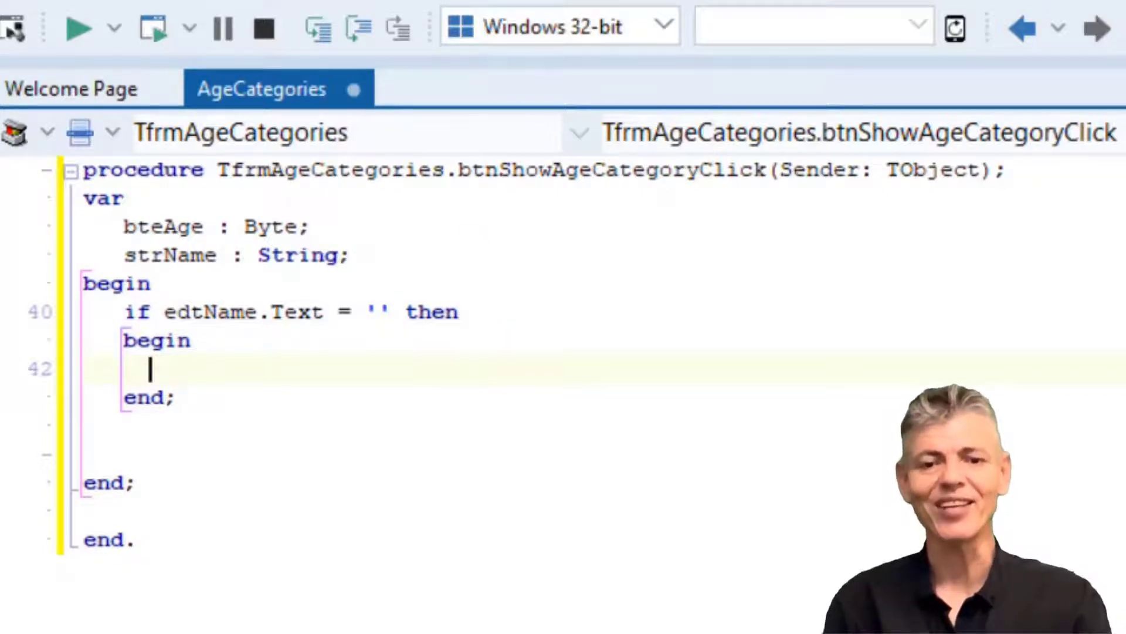
Inside the empty-name block set pnlAgeCategory.Caption to 'A name is required'
text(pnlAgeCategory.)
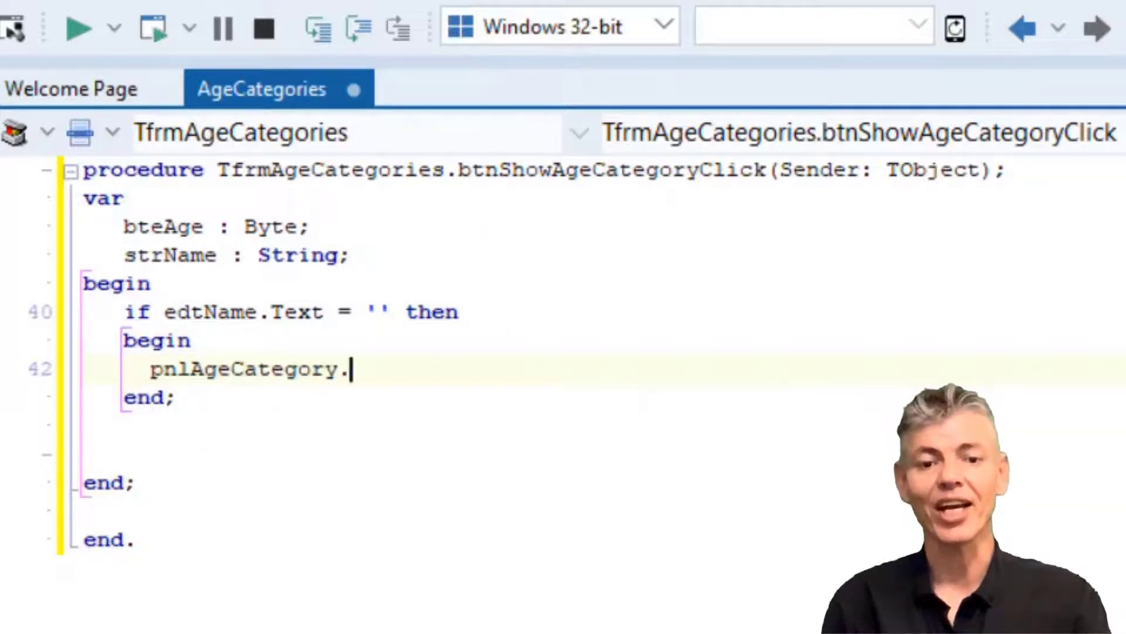
text(Caption := 'A')
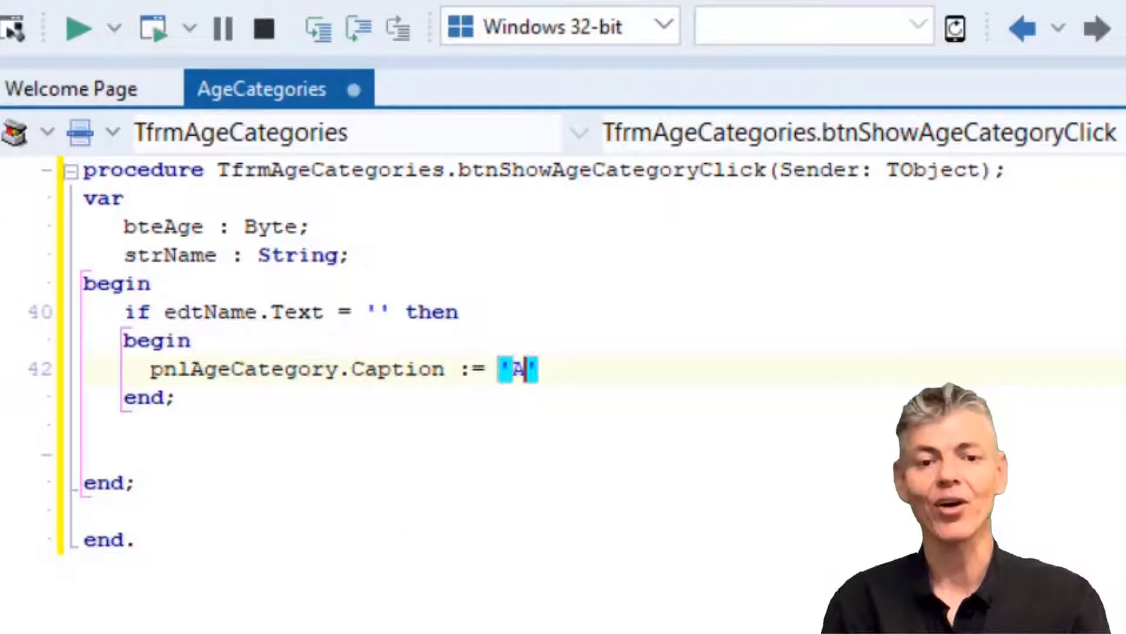
text(name is required)
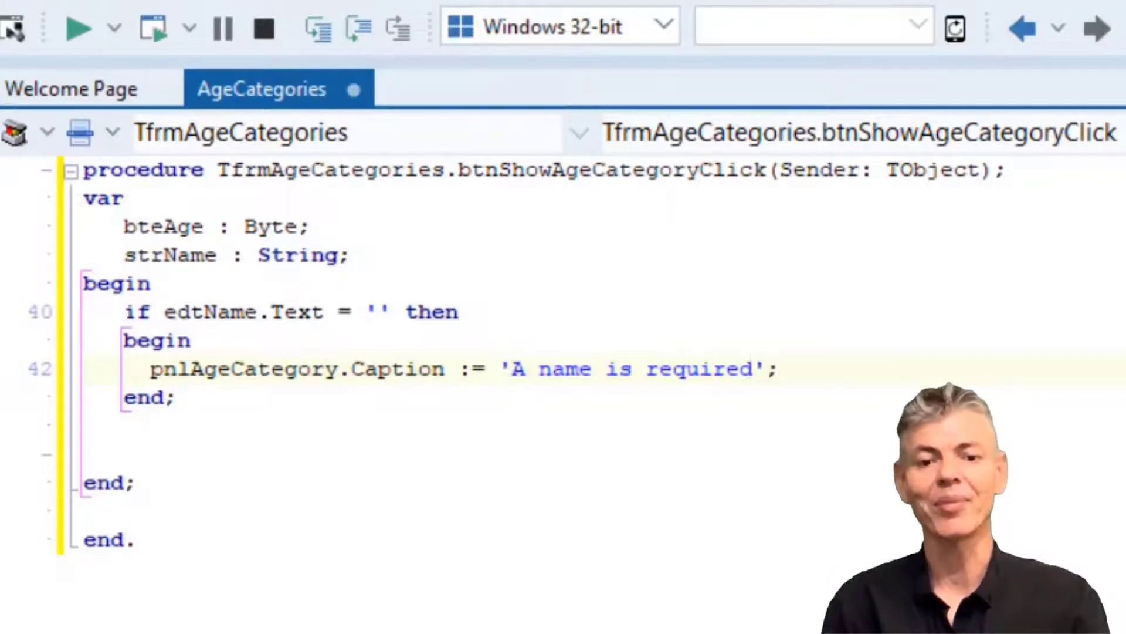
Set pnlAgeCategory.Font.Color to clRed, call edtName.SetFocus and Exit the handler
text(p)
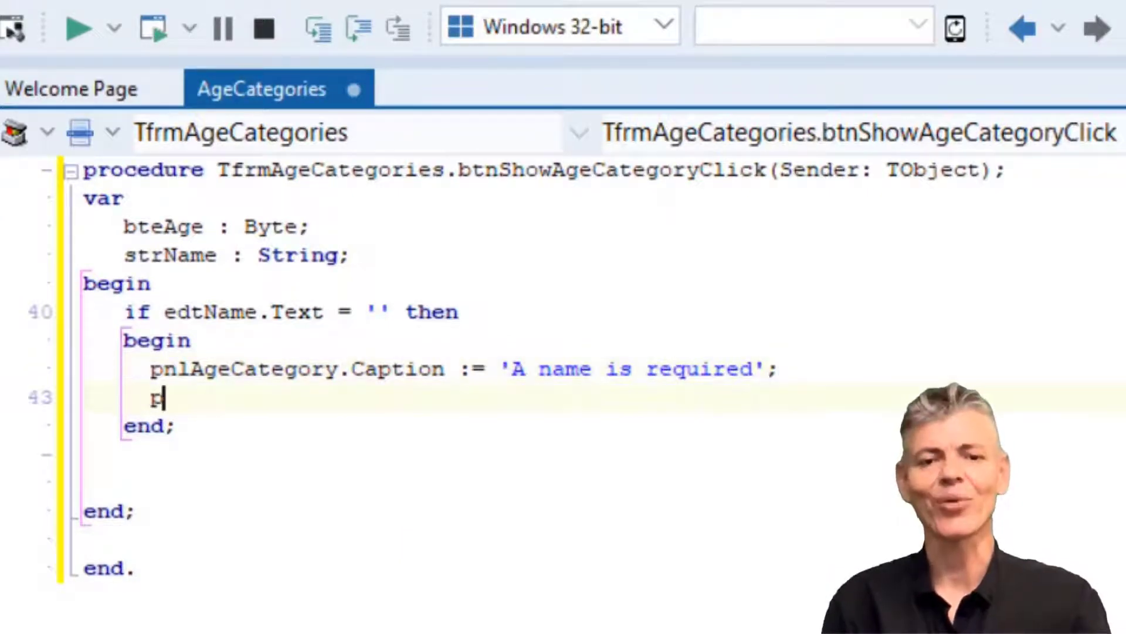
text(nlA)
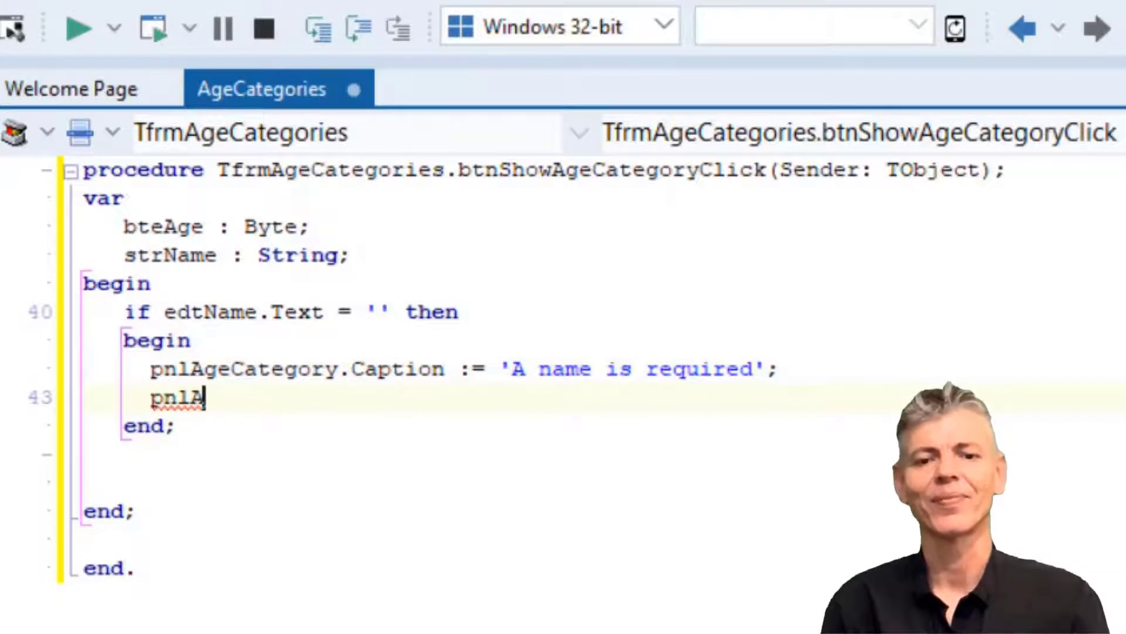
text(geCategory)
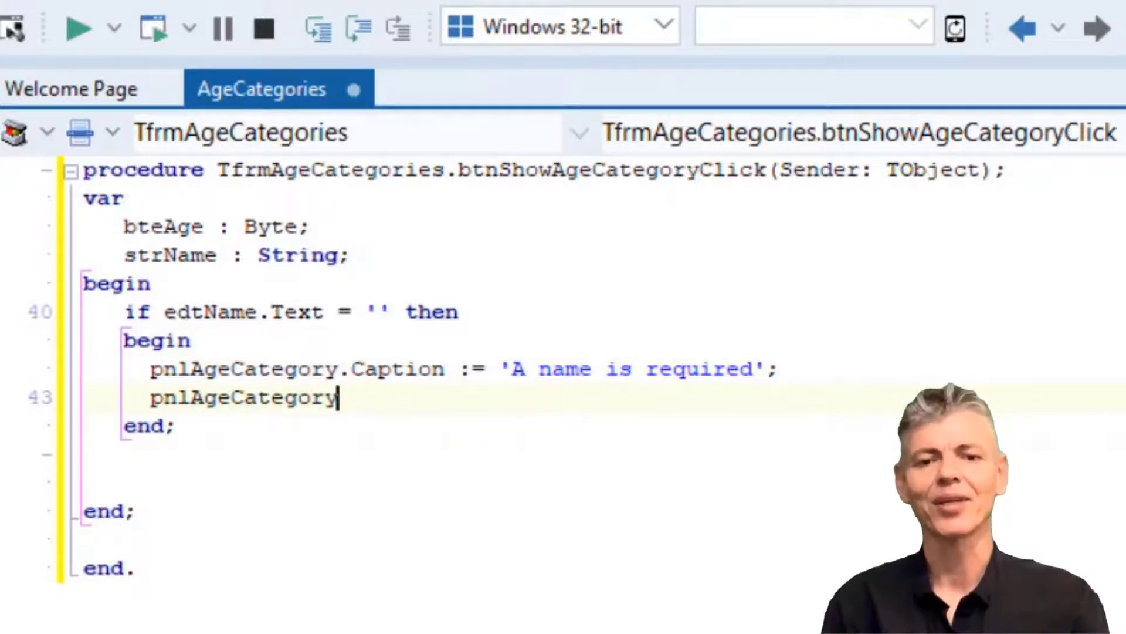
text(.Font)
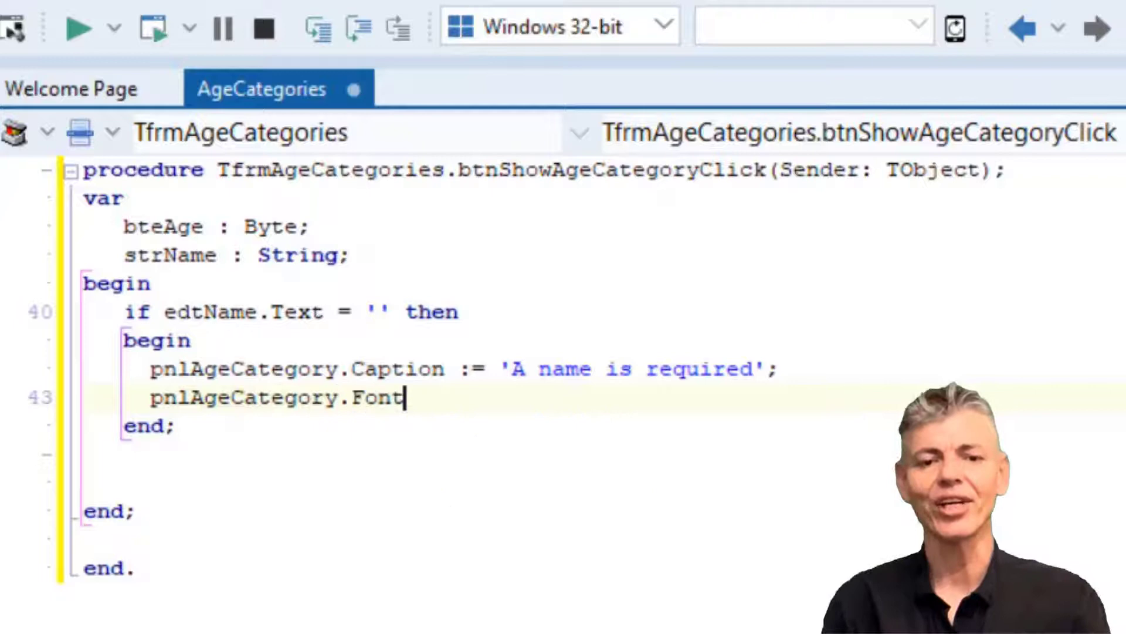
text(.Color :=)
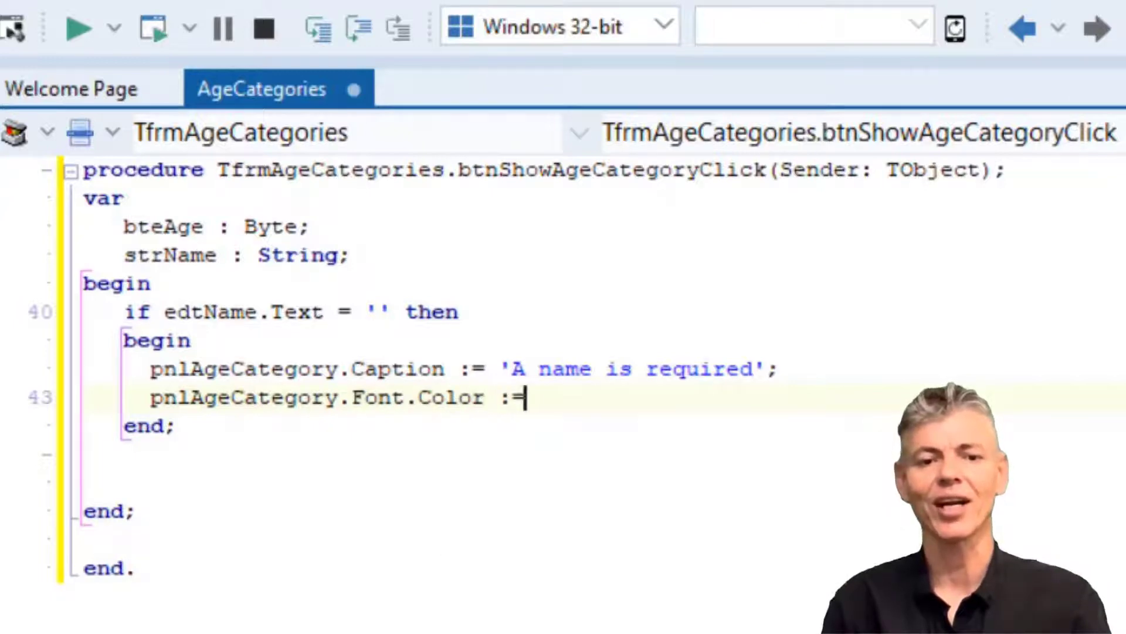
text(clRed;)
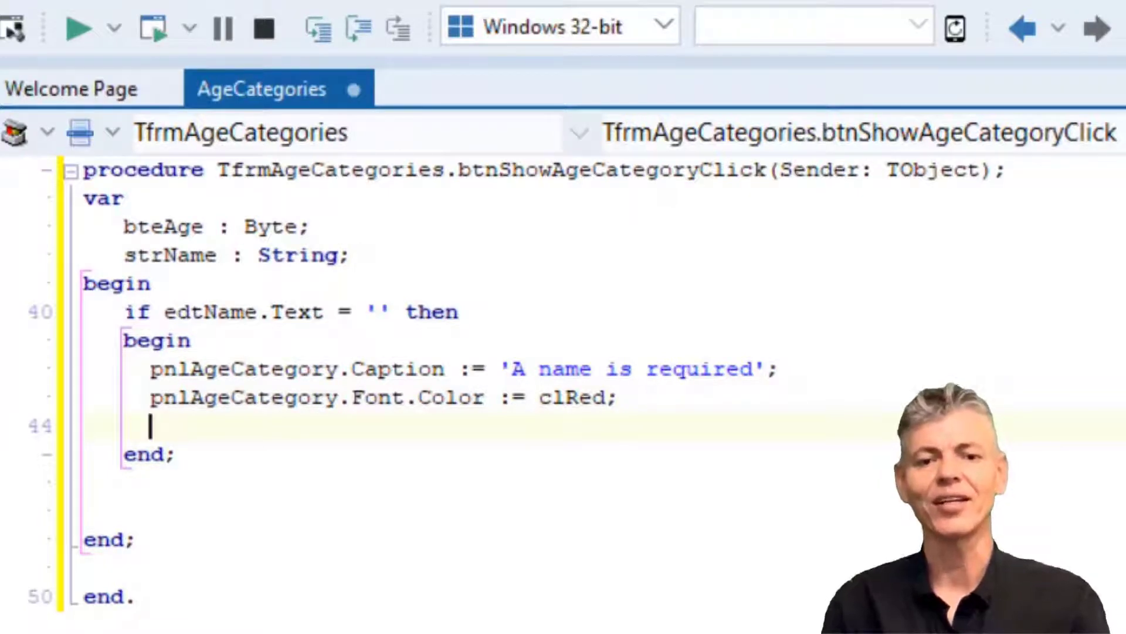
text(edtName.SetFocus;)
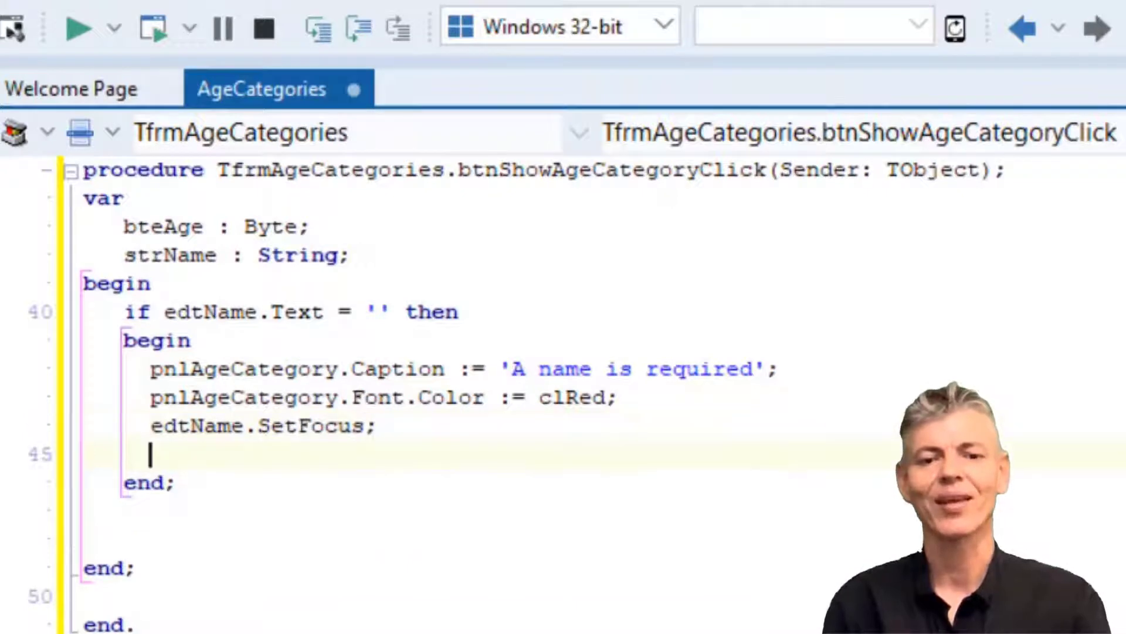
text(Exit;)
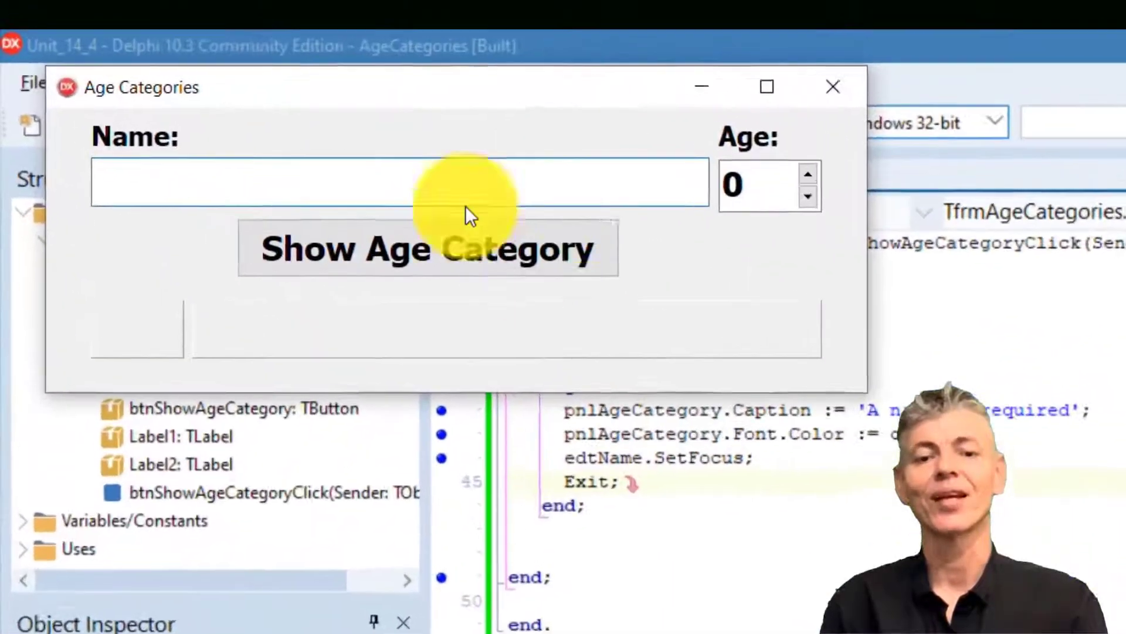
Test the check with an empty name, enter Gerhard, then close the running form
click(463, 256)
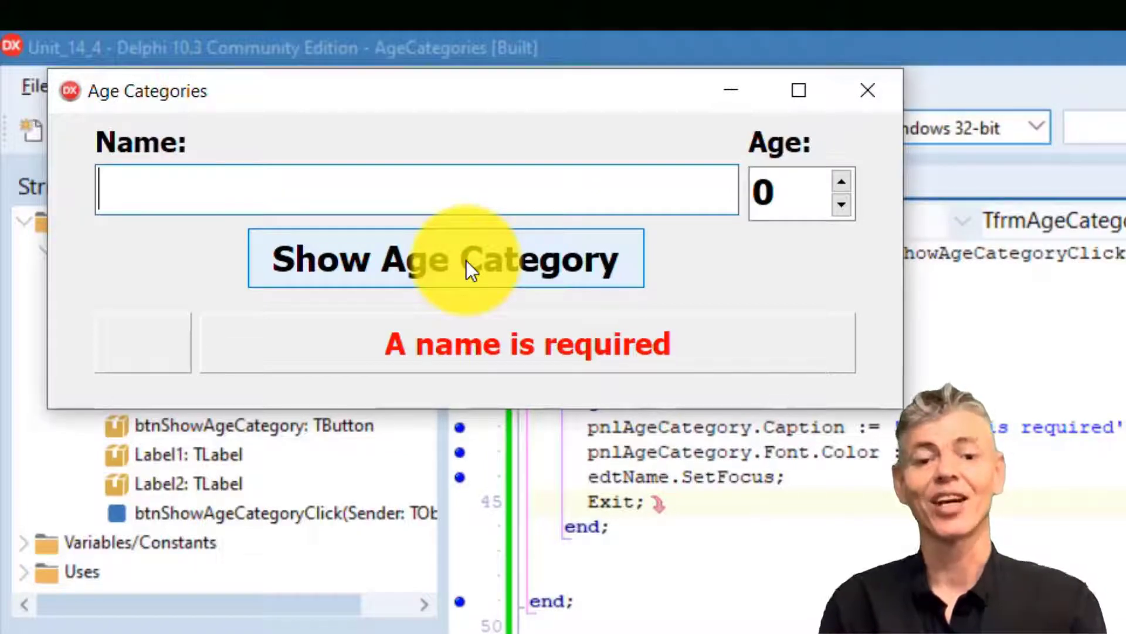
text(Gerhard)
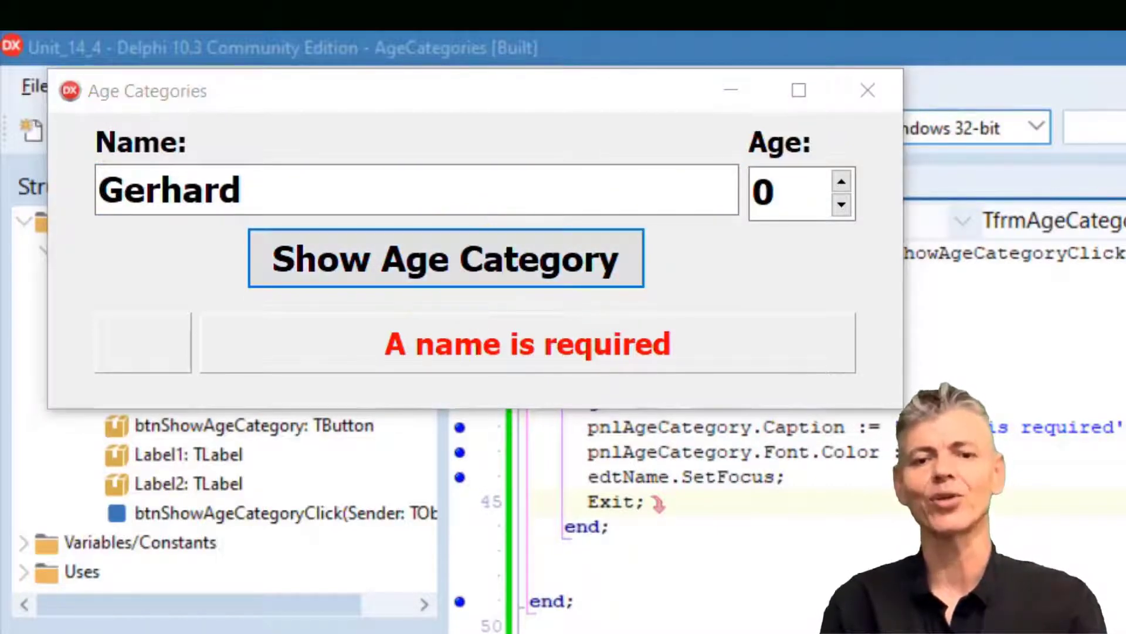
click(867, 91)
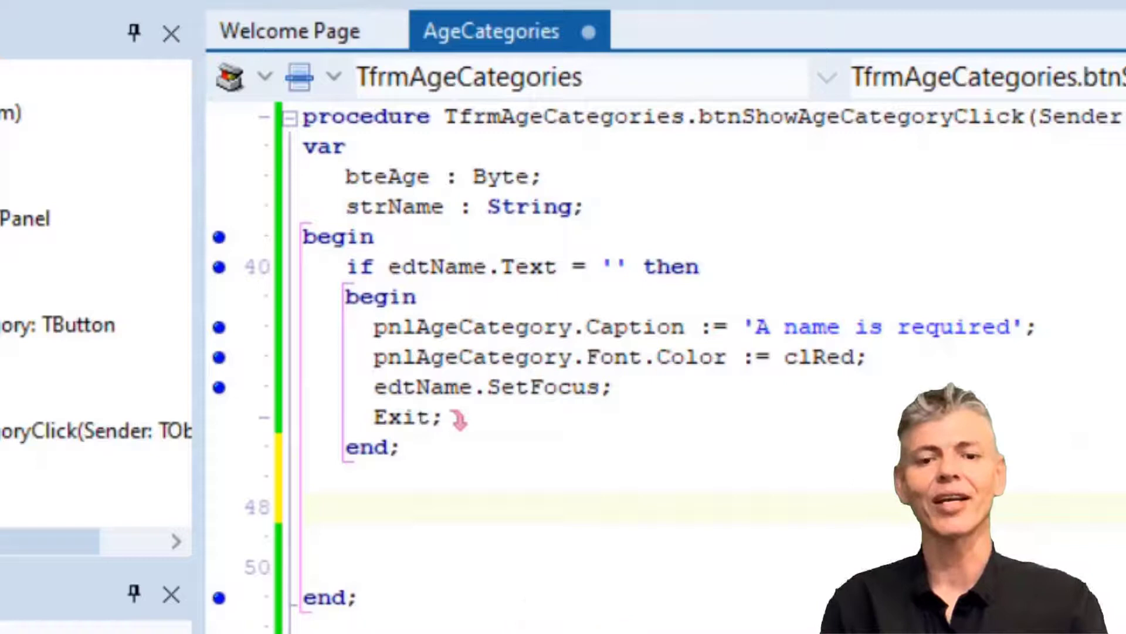
After the if block, reset pnlAgeCategory.Font.Color to clBlack
text(pnlAgec)
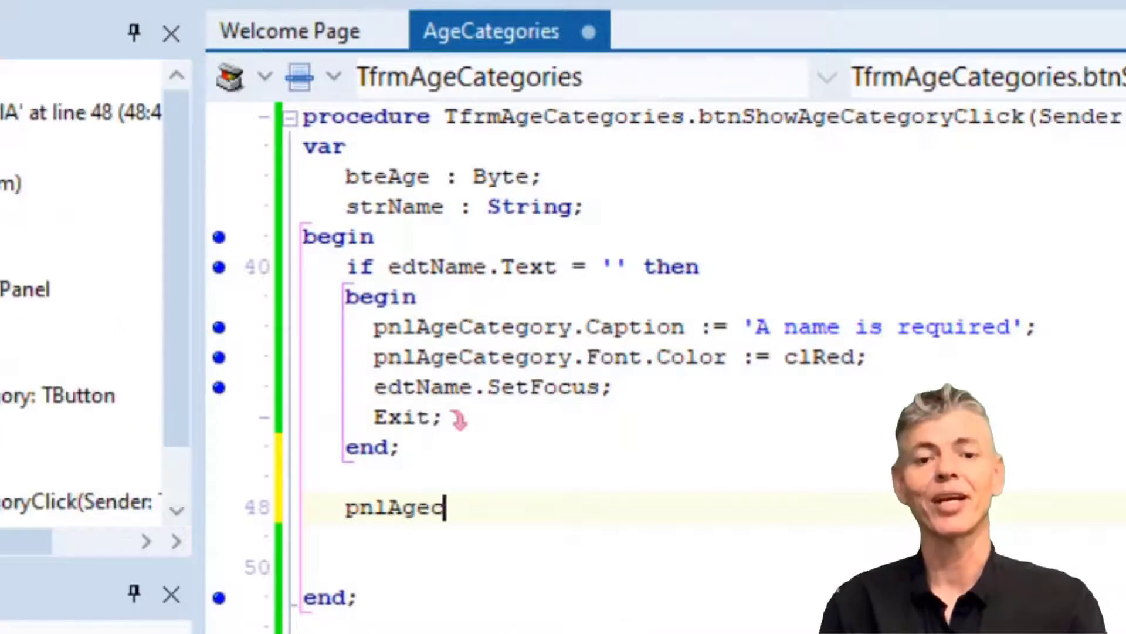
text(ategory.f)
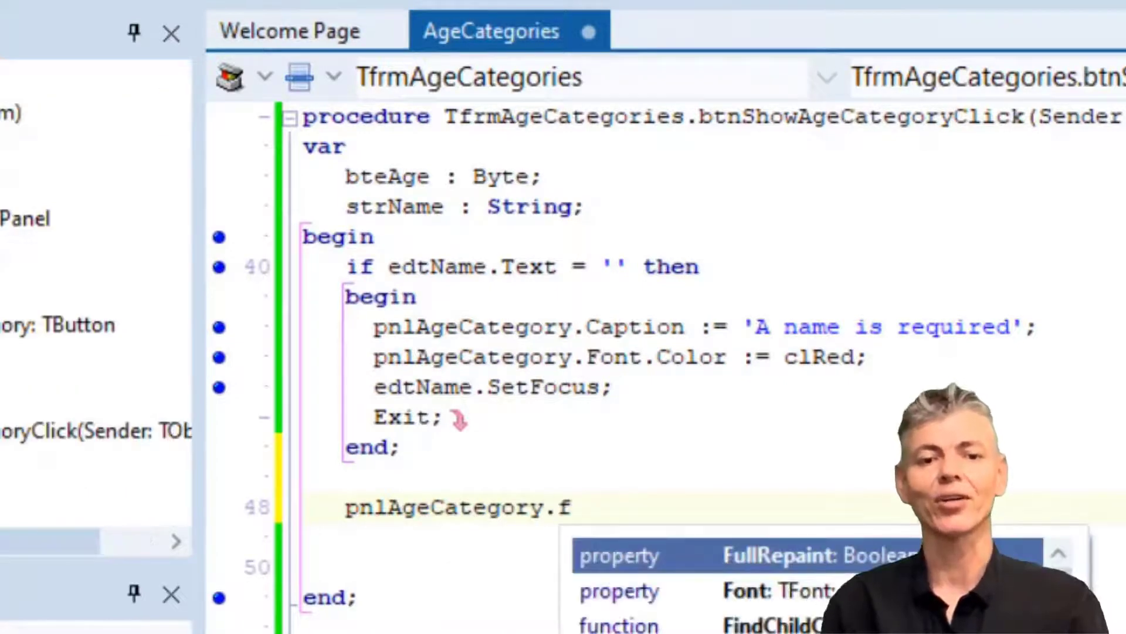
text(ont.Color := cl)
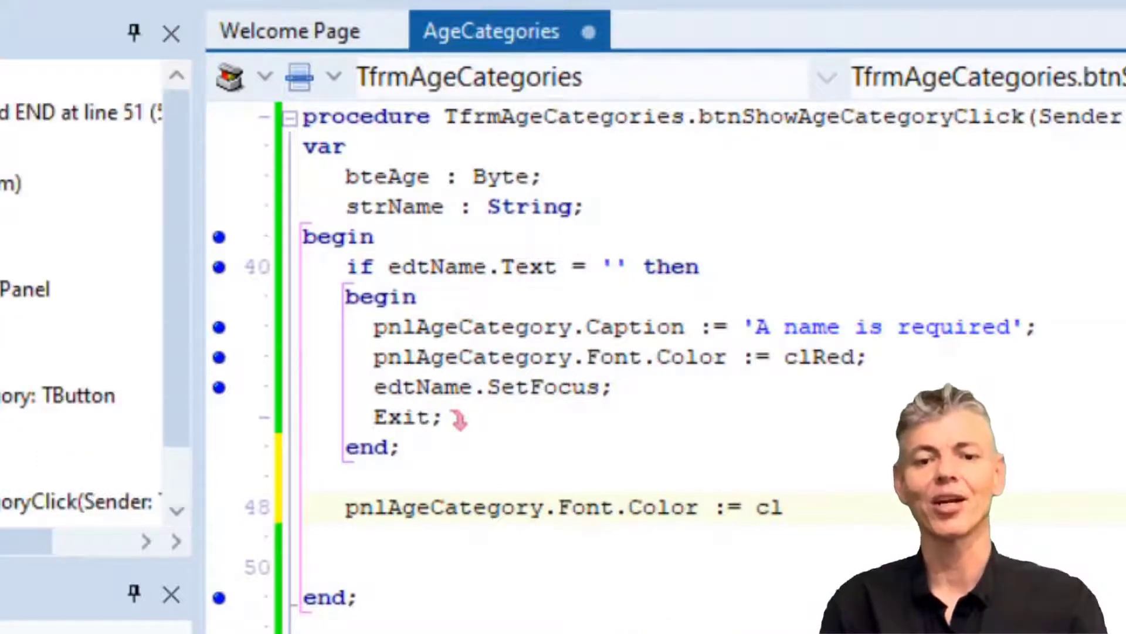
text(Black;)
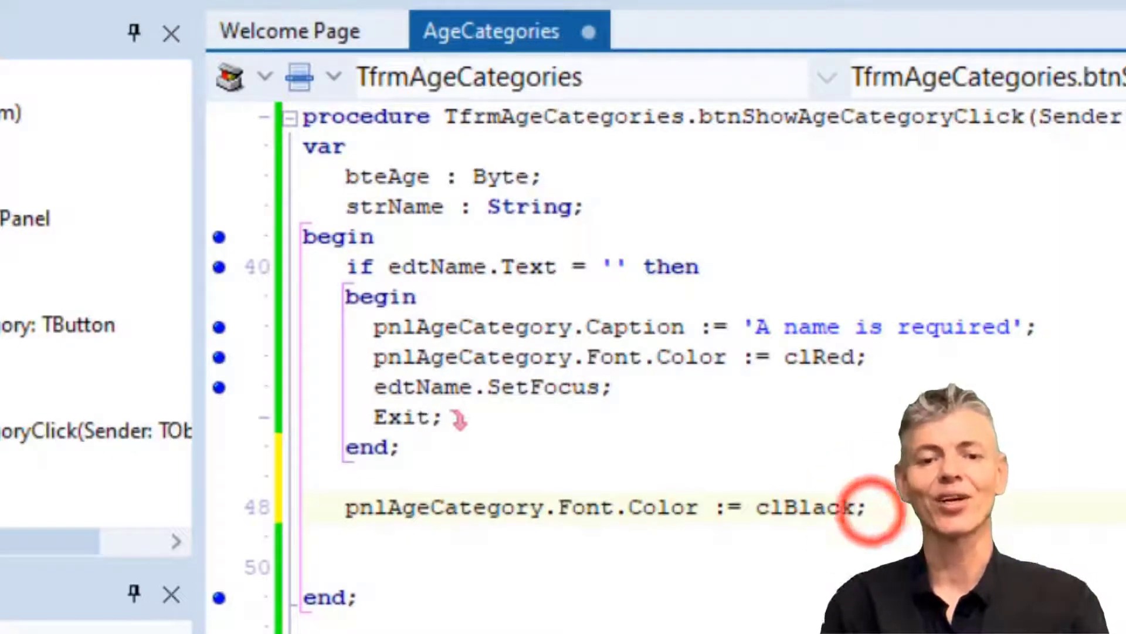
Store the spin edit's age with bteAge := sedAge.Value
text(bteAge)
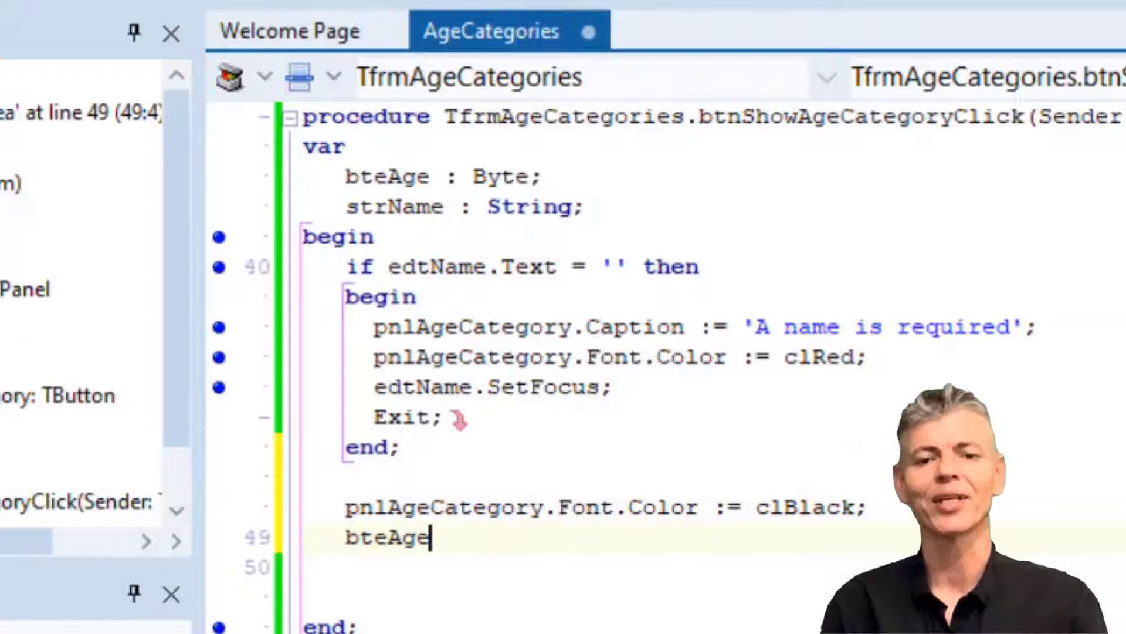
text(:= sed)
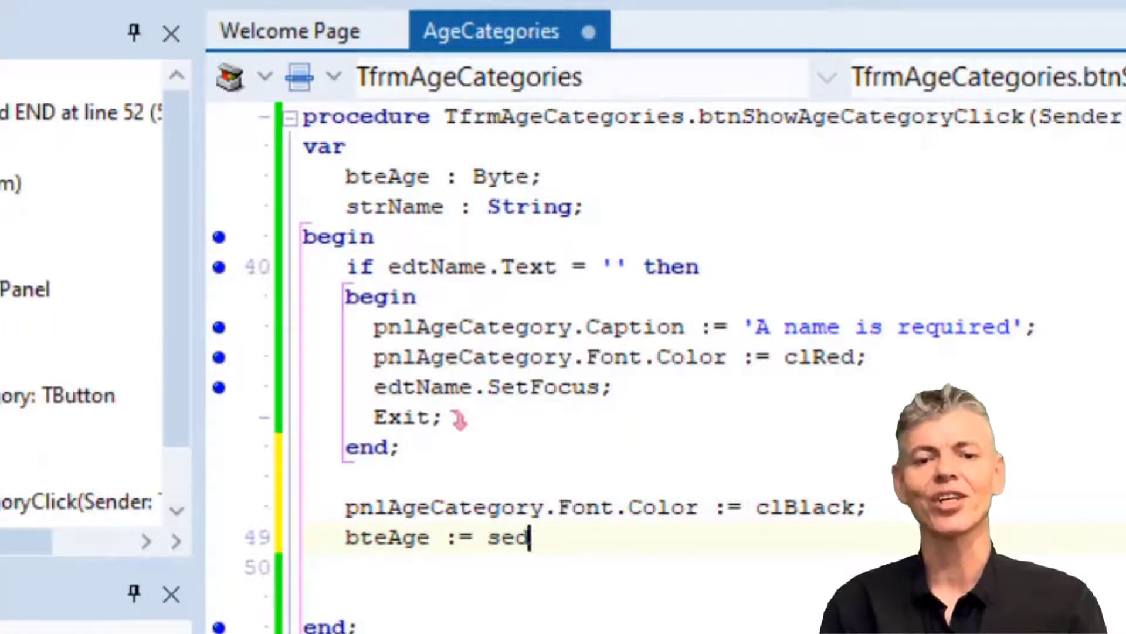
text(dAge.va)
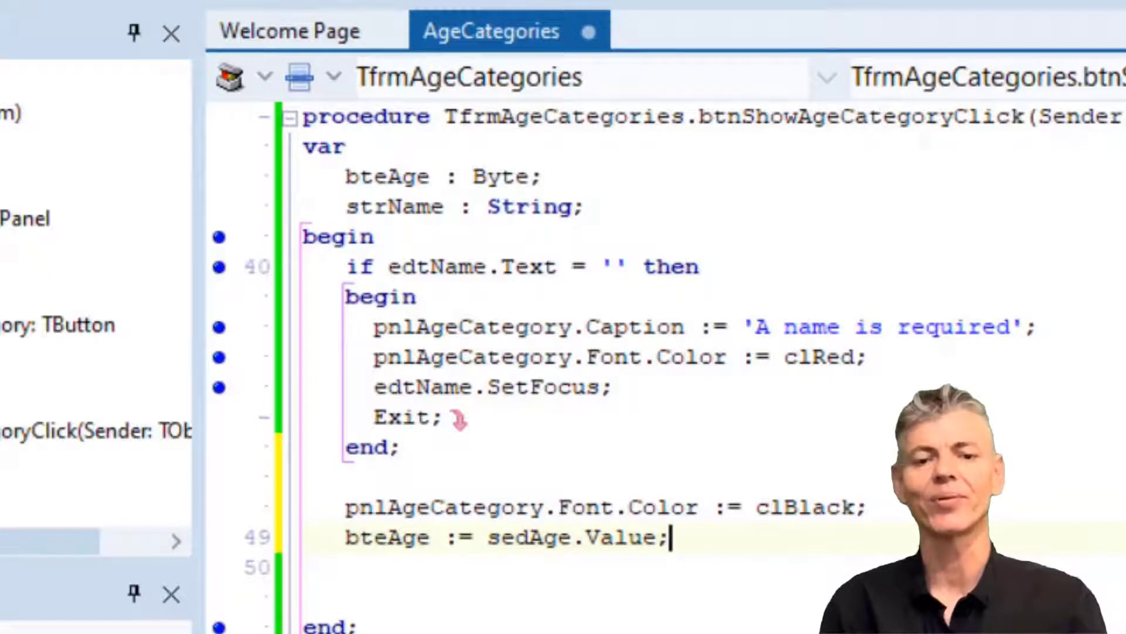
click(684, 543)
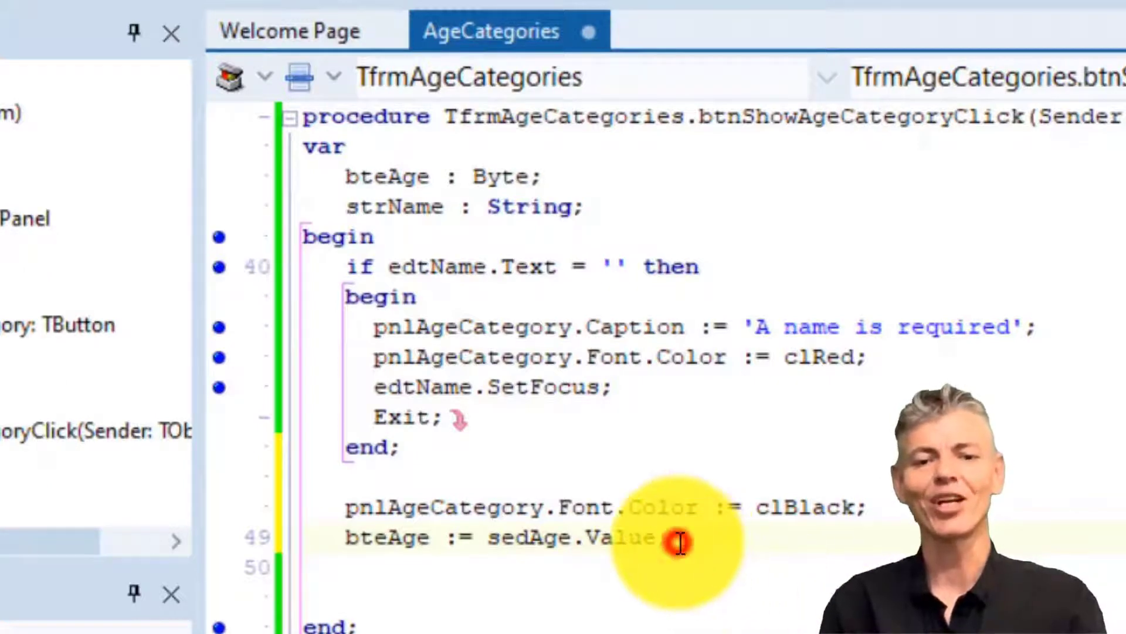
click(678, 543)
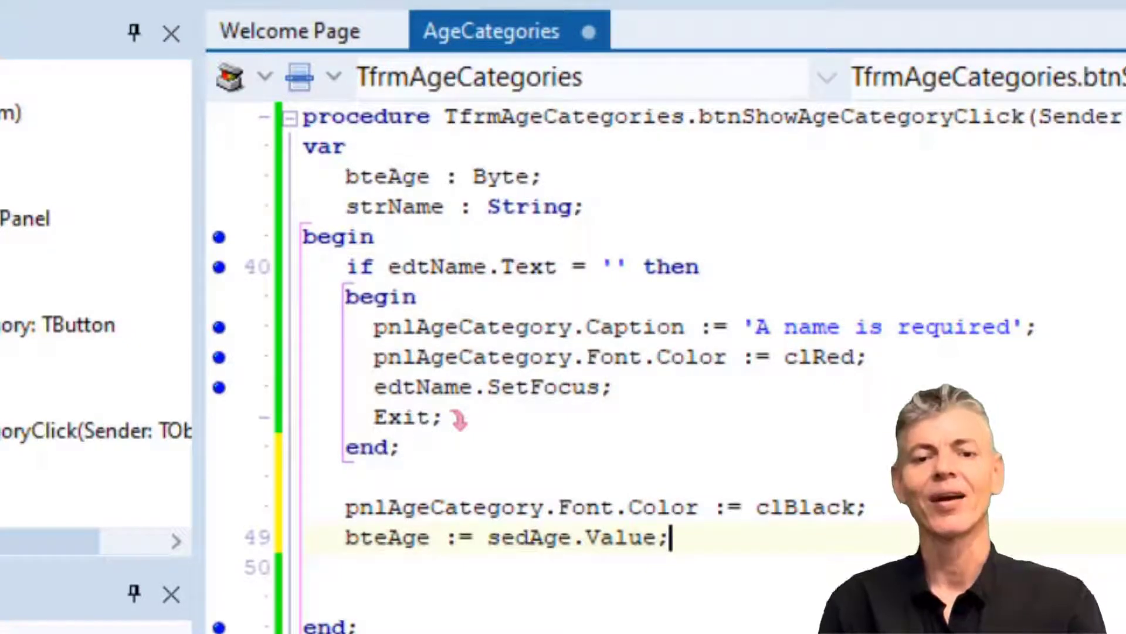
Store strName := edtName.Text and show the age via pnlAge.Caption := IntToStr(bteAge)
text(strName :=)
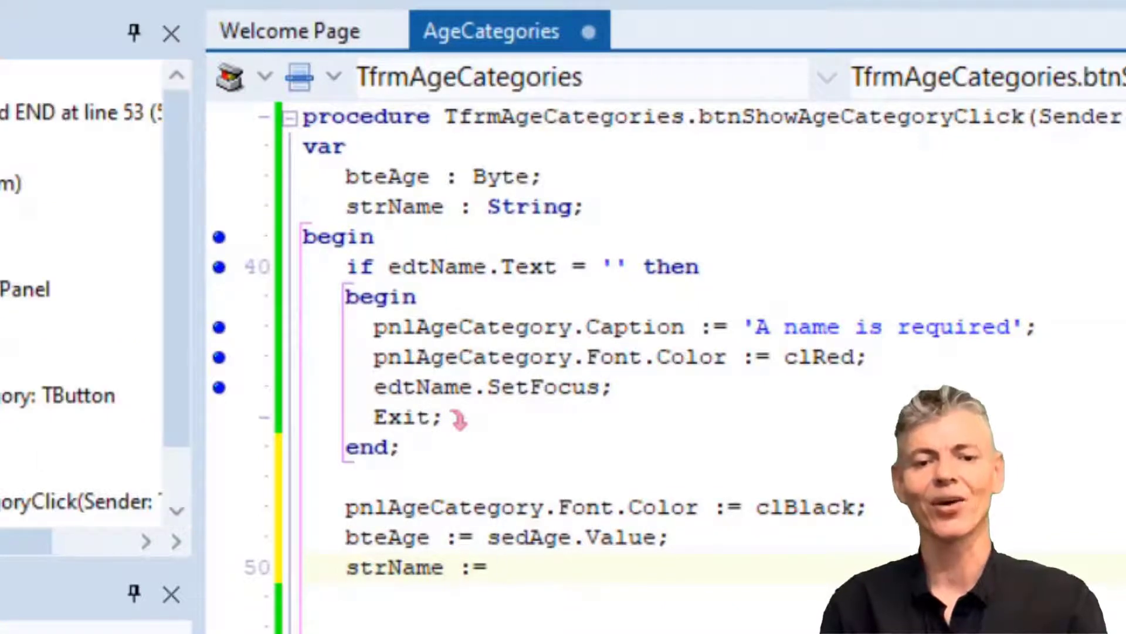
text(edtName.Text)
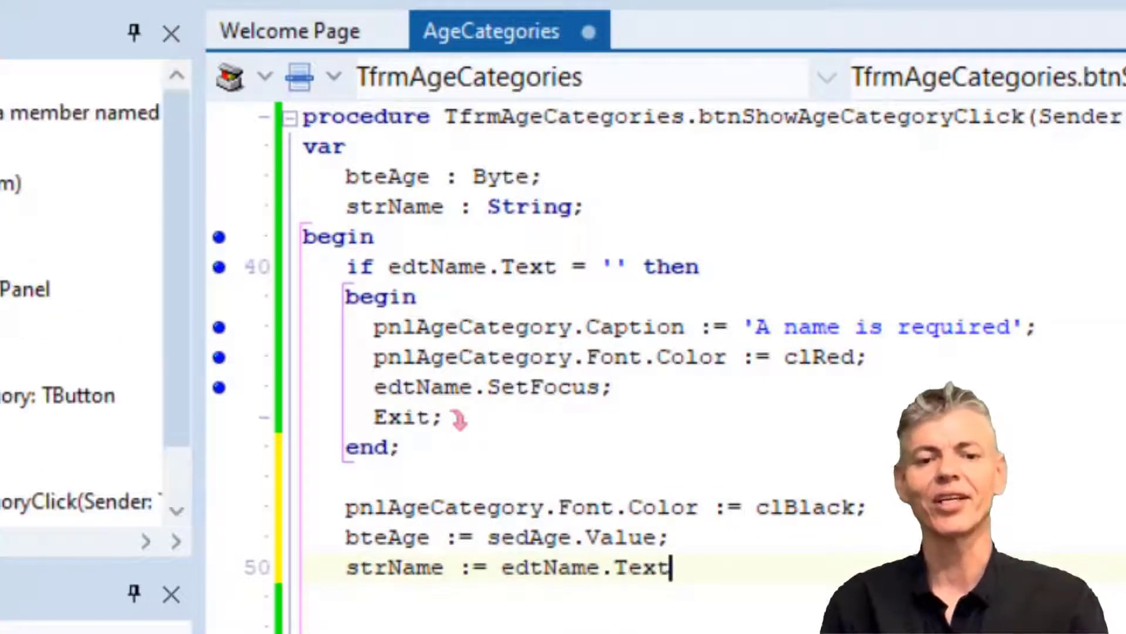
text(;)
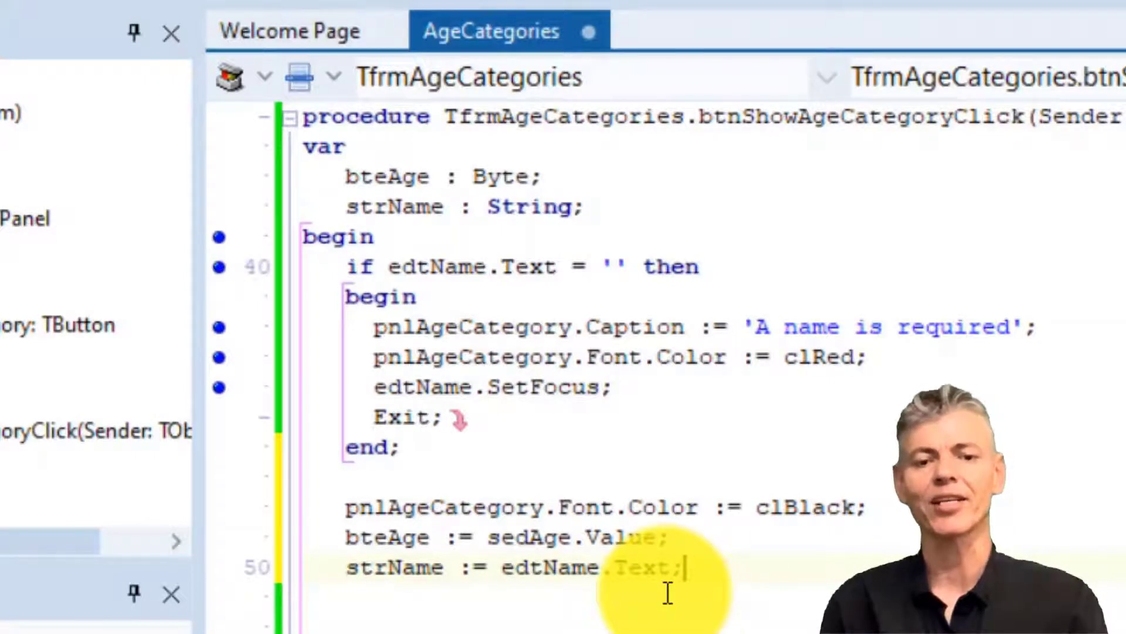
text(pnlAge.ca)
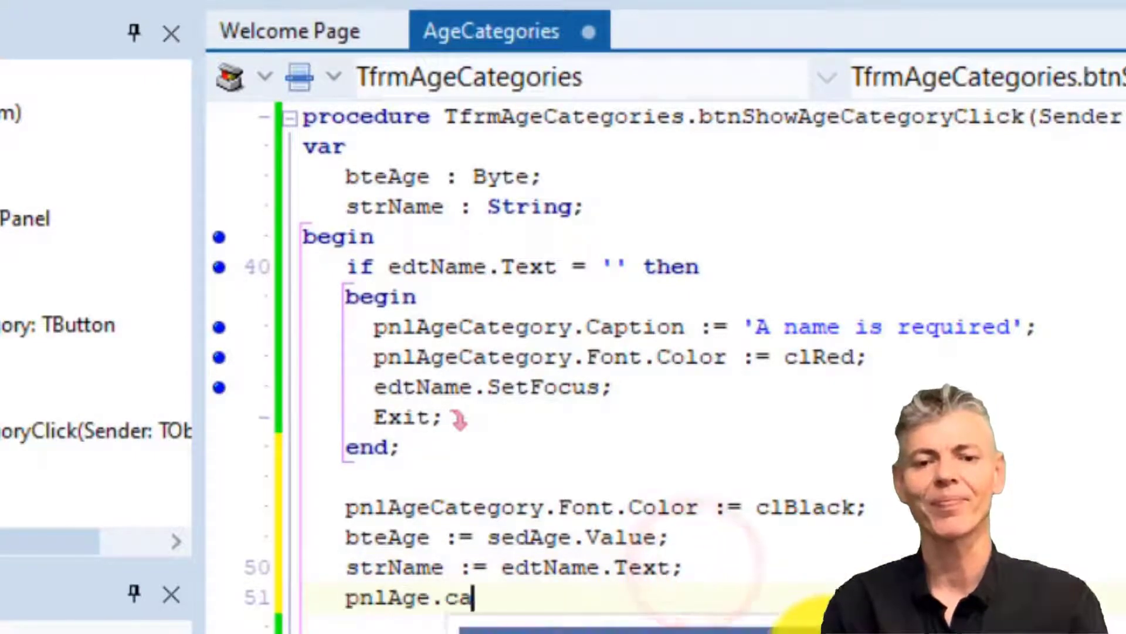
text(ption := IntToStr(bteAge);)
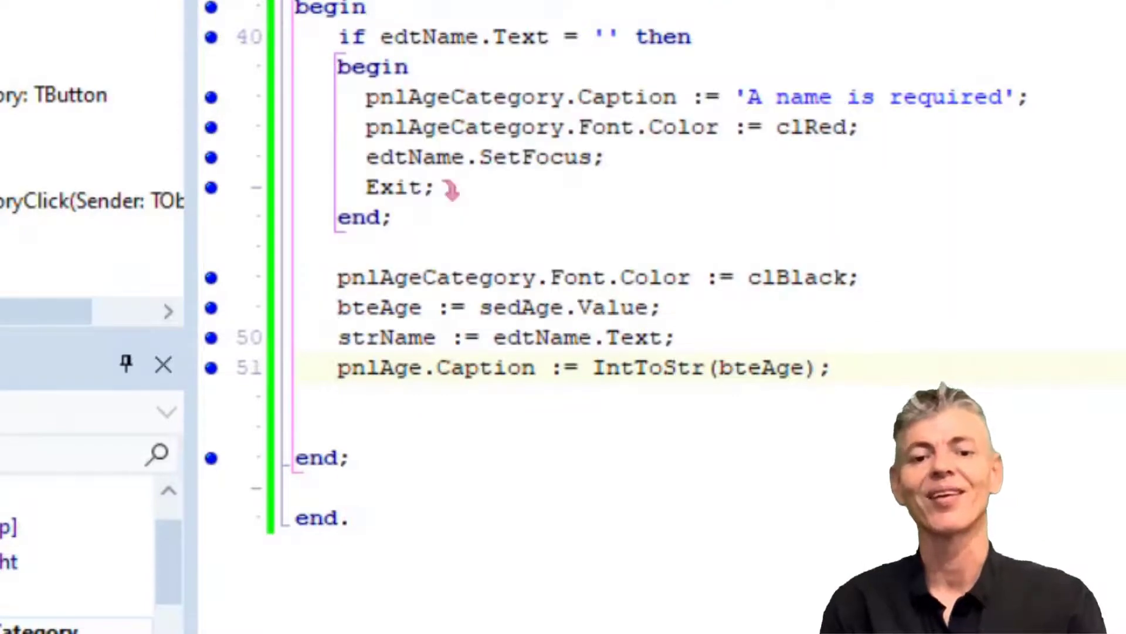
Run the form, enter Gerhard aged 25 so the age panel shows 25, then close it
click(222, 52)
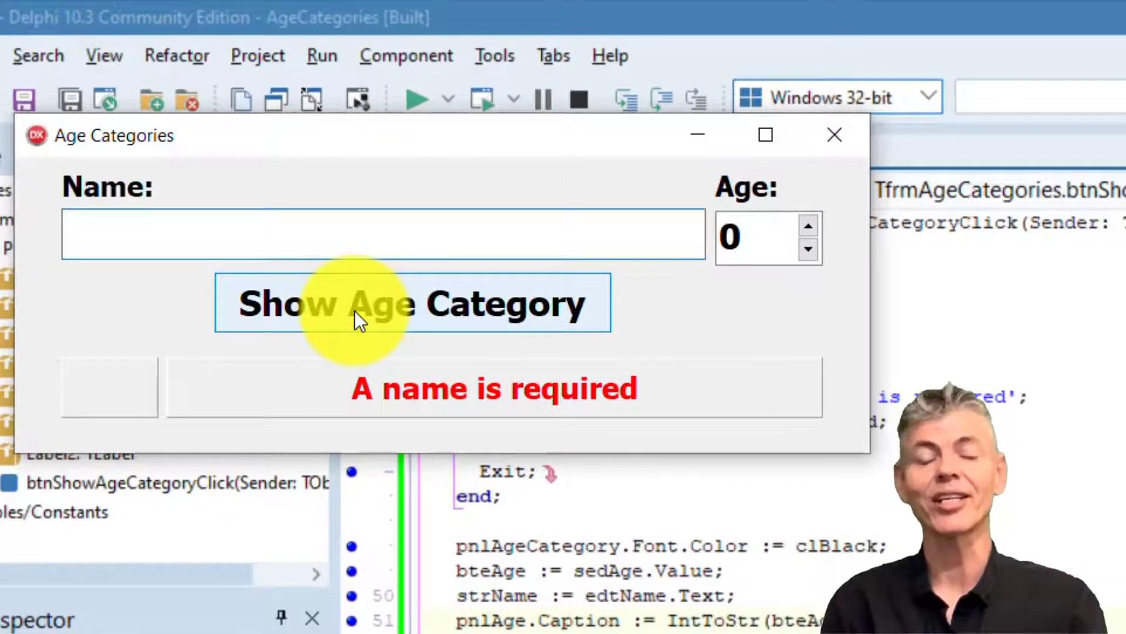
text(Gerhard)
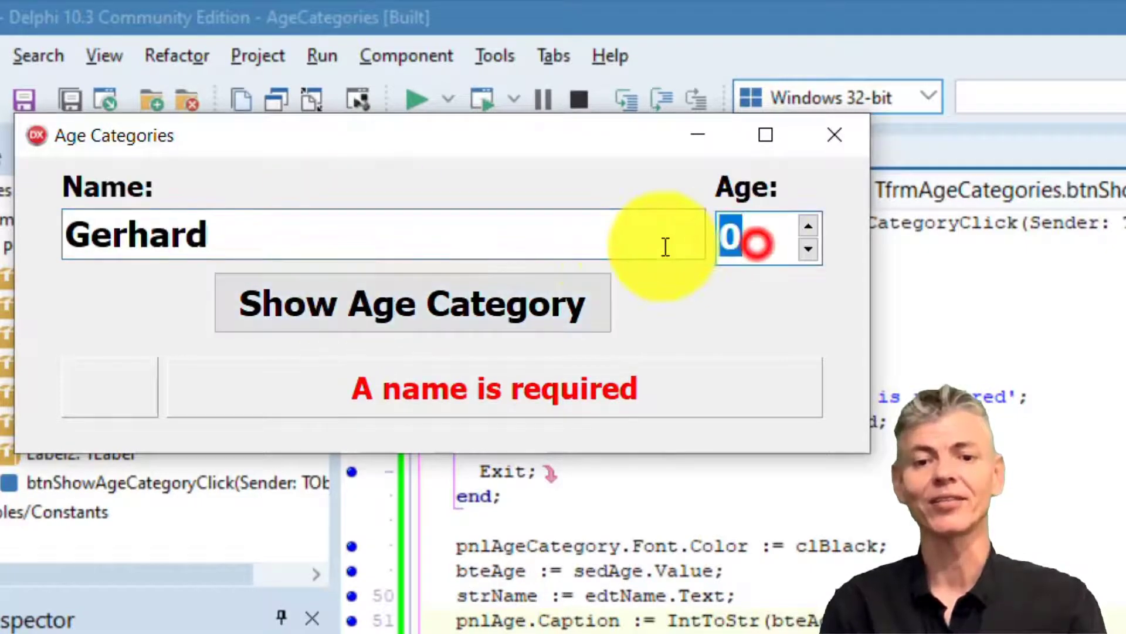
text(25)
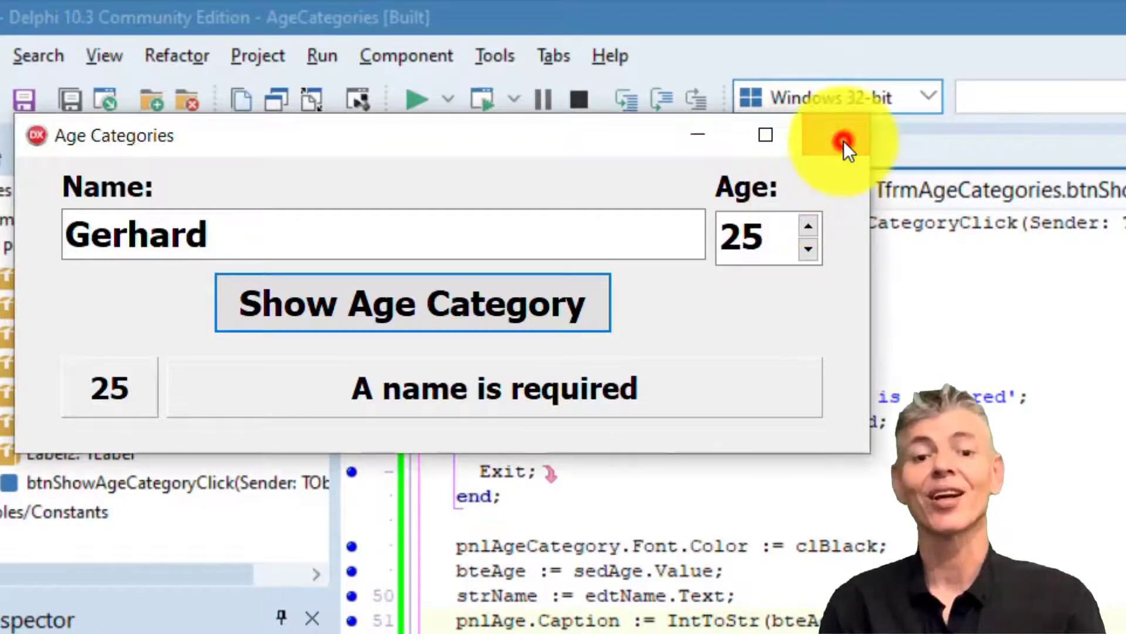
click(839, 139)
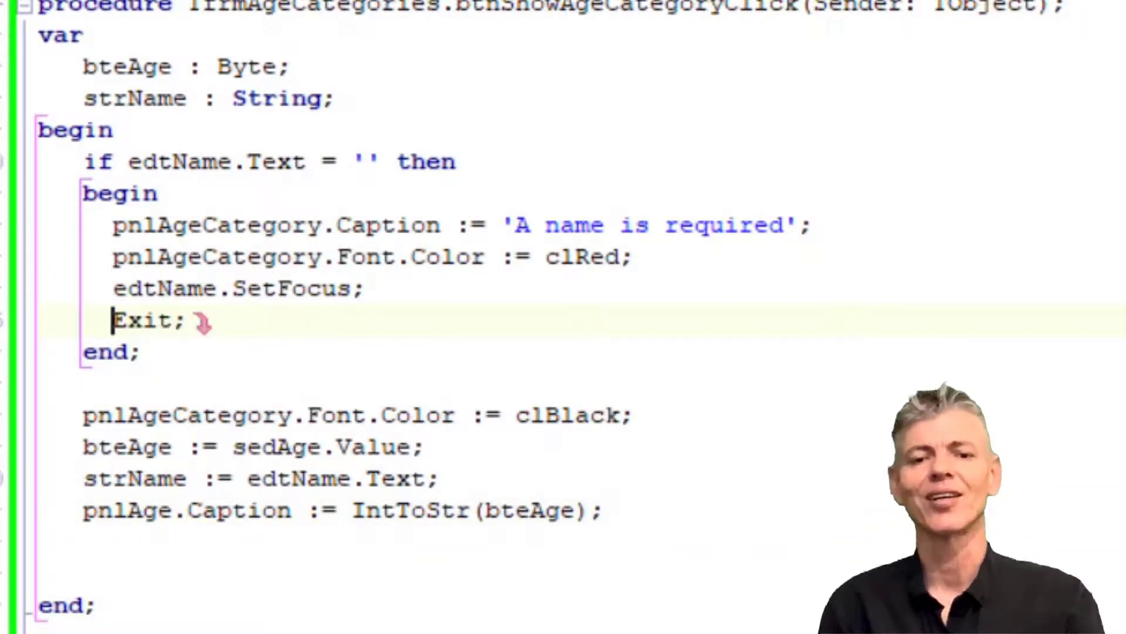
text(//)
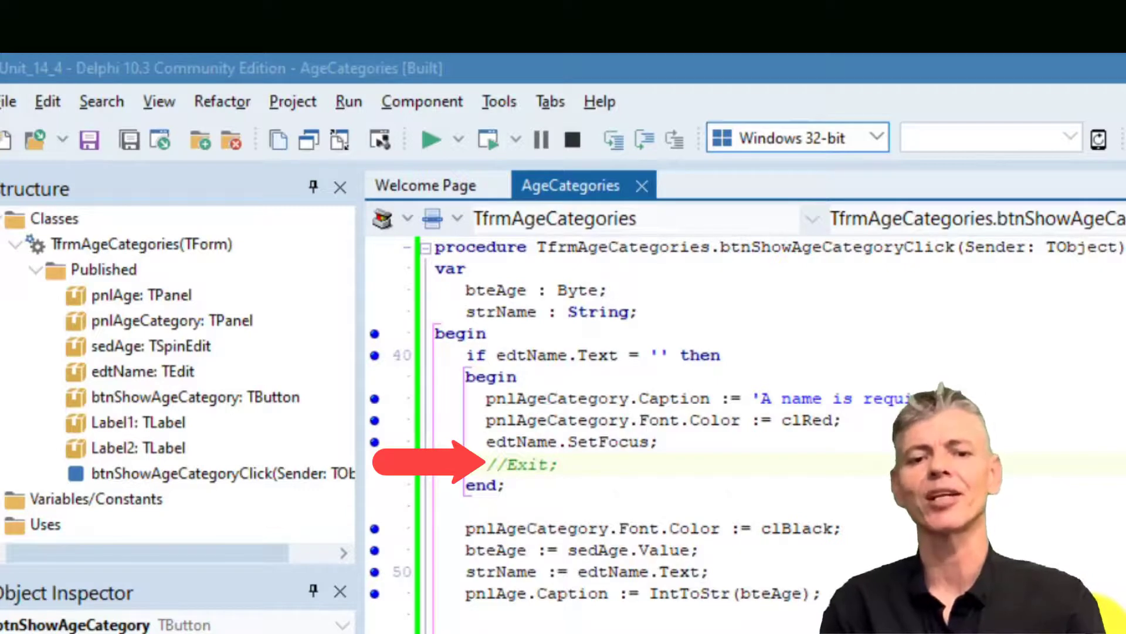
click(504, 463)
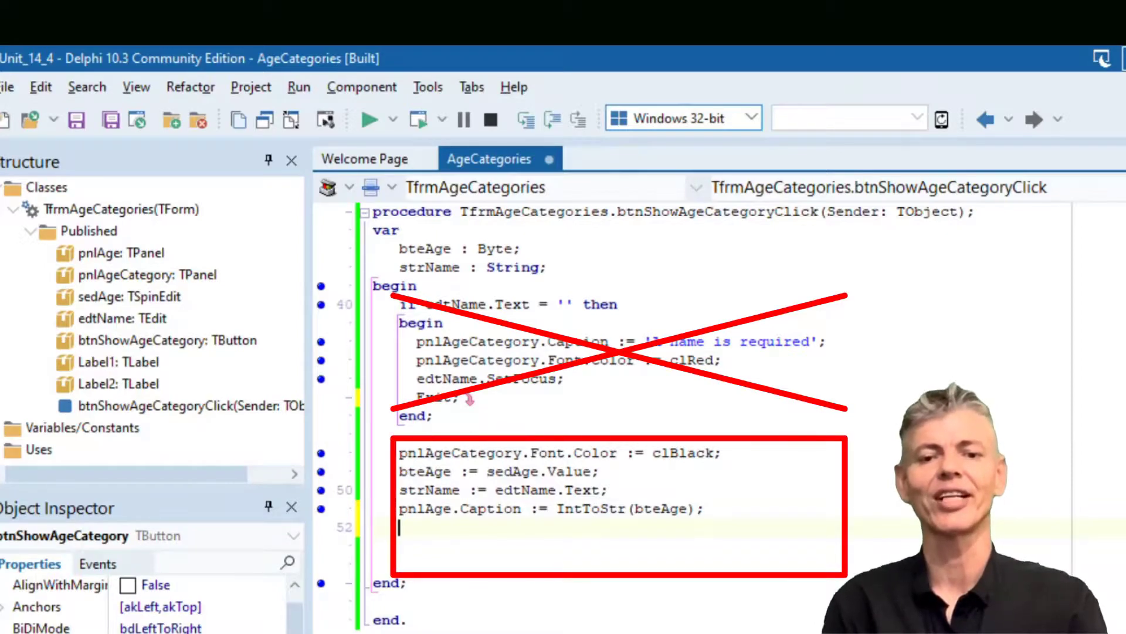
Add pnlAgeCategory.Caption := 'Name: ' + strName and run the form
text(pnlAgeCategory.Caption)
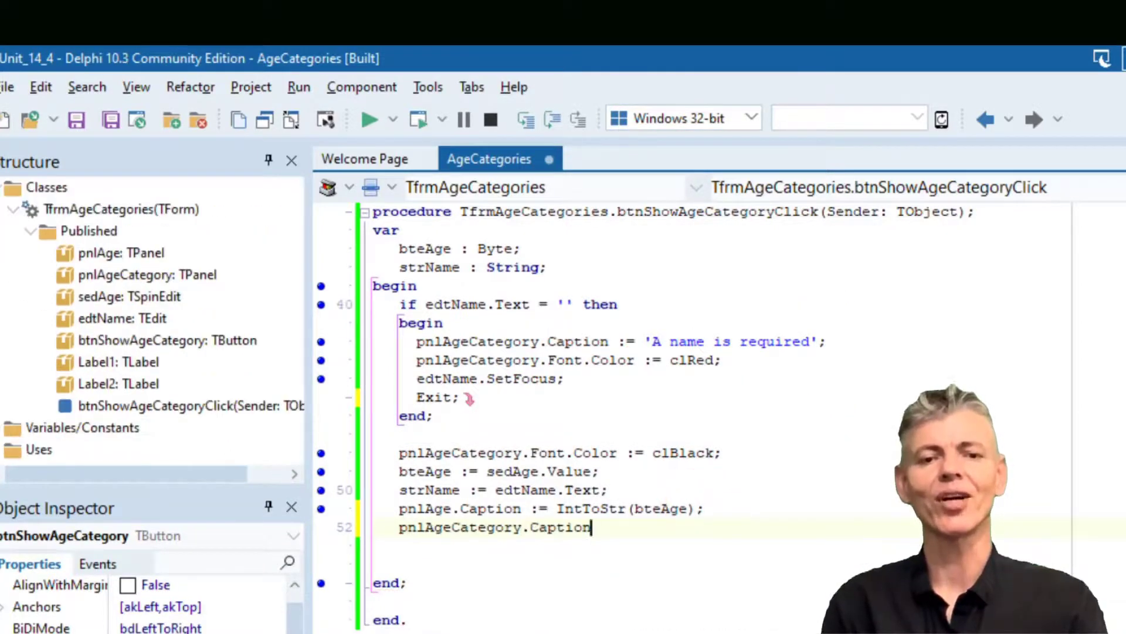
text(:= 'Name: ' + strName;)
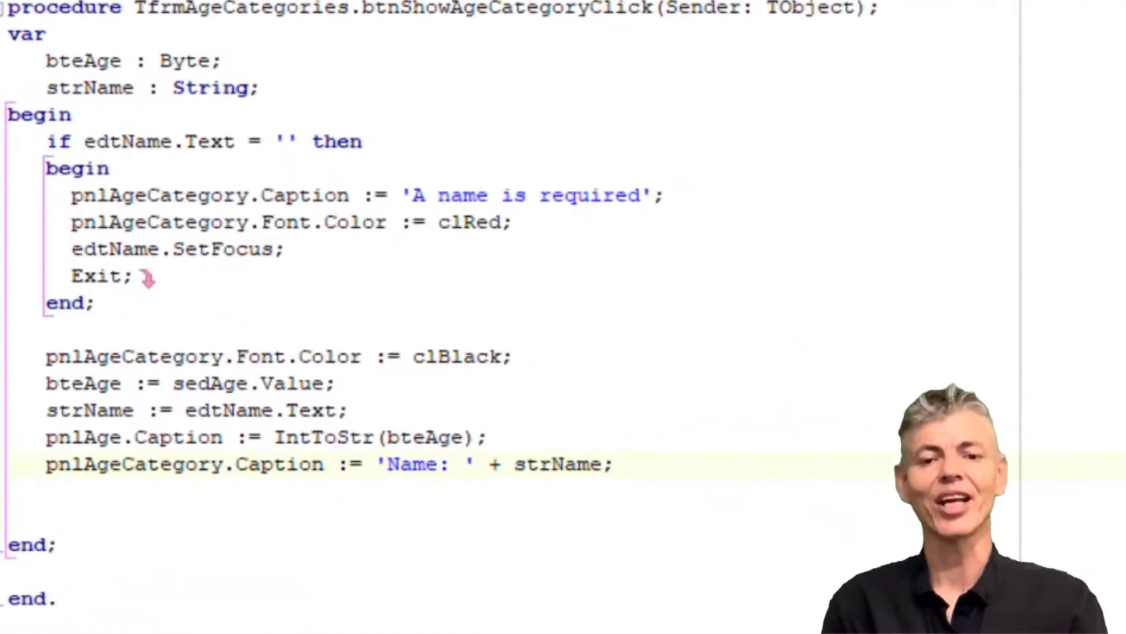
double_click(557, 464)
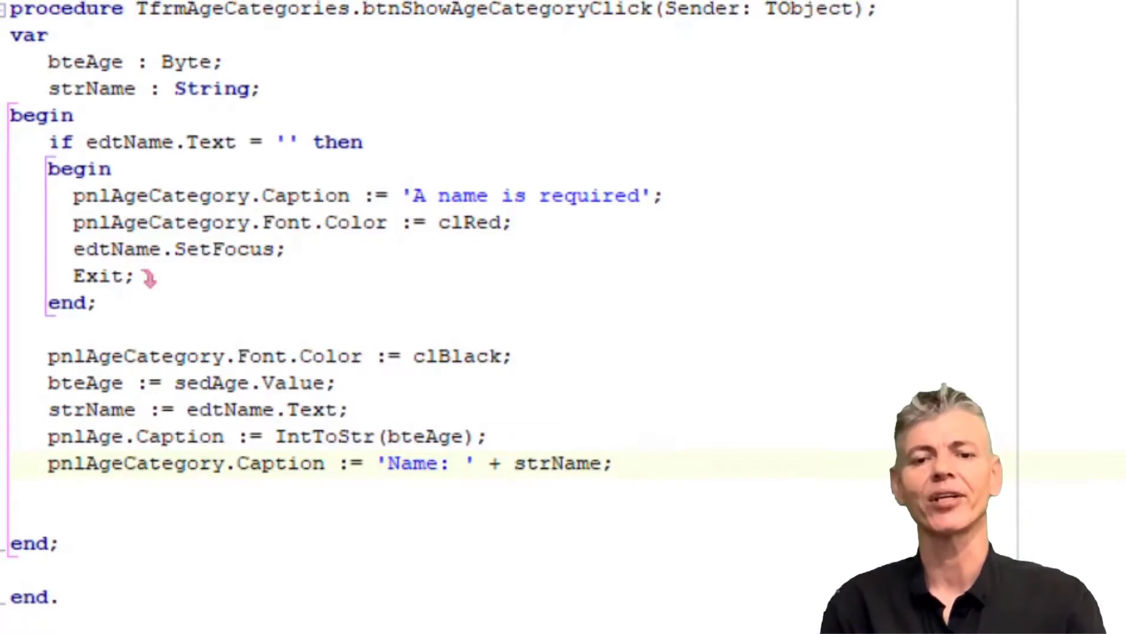
click(264, 80)
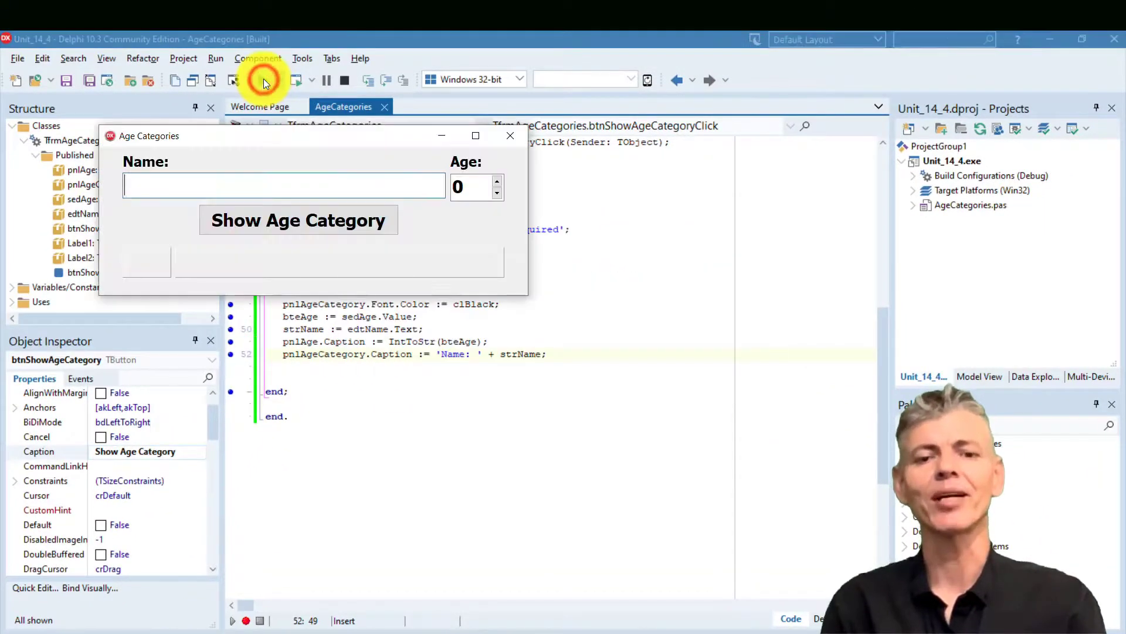
Enter Gerhard and show the category so the panels read 25 and Name: Gerhard
text(Gerhard)
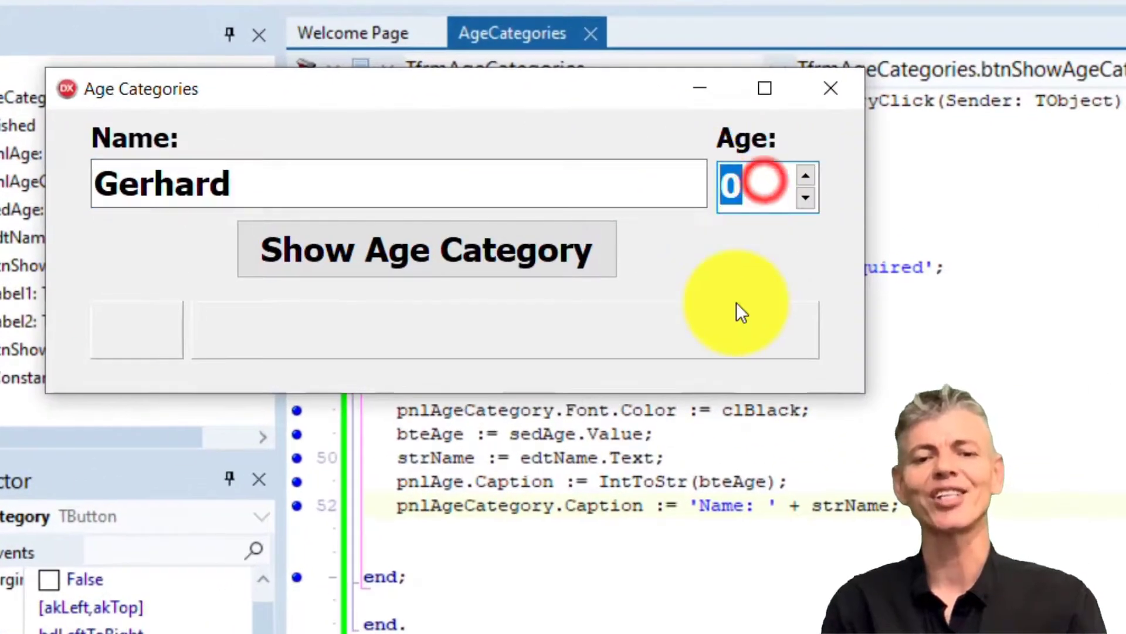
click(435, 248)
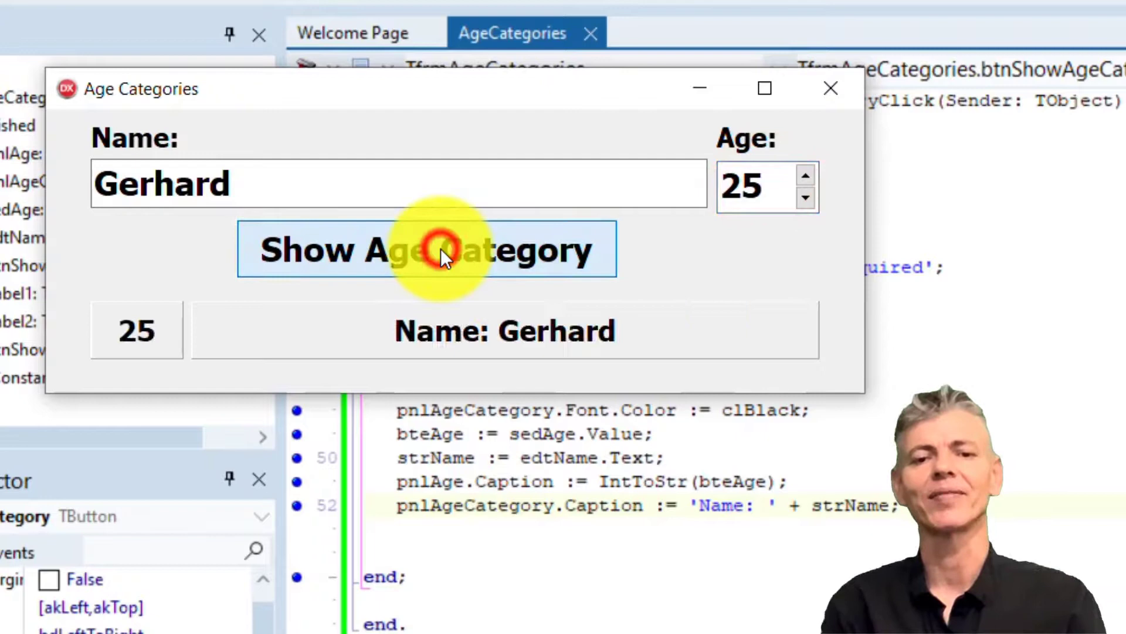